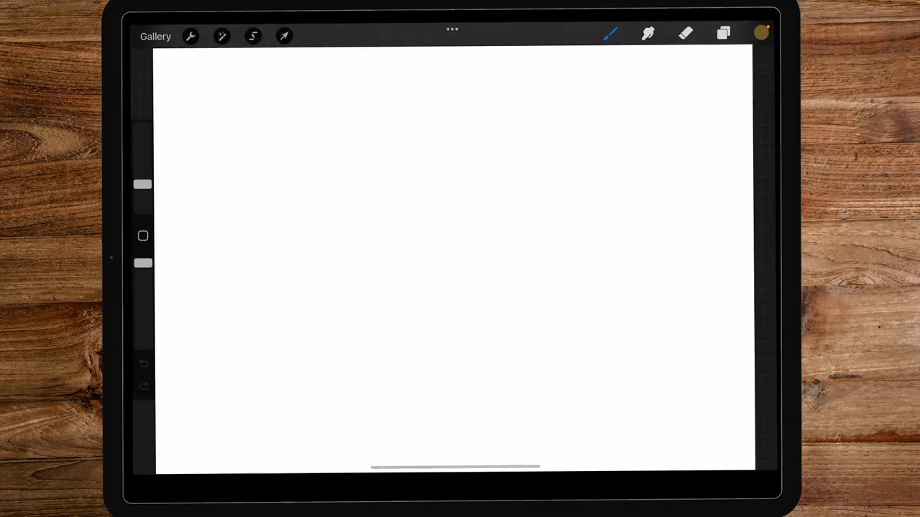
Step: Scribble loose mid-blue Inking > Marker lines across the canvas, then switch to navy
{"action": "left_click", "coordinate": [757, 33]}
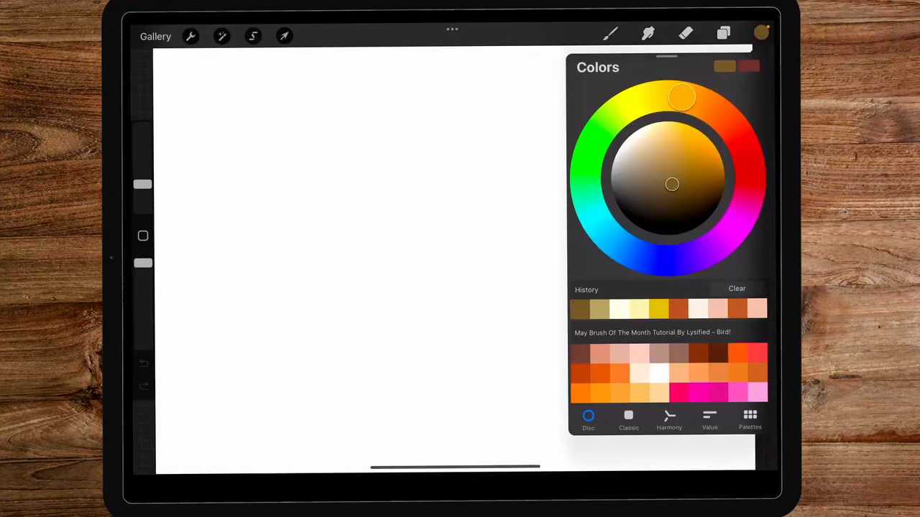
{"action": "left_click_drag", "start_coordinate": [682, 97], "coordinate": [628, 250]}
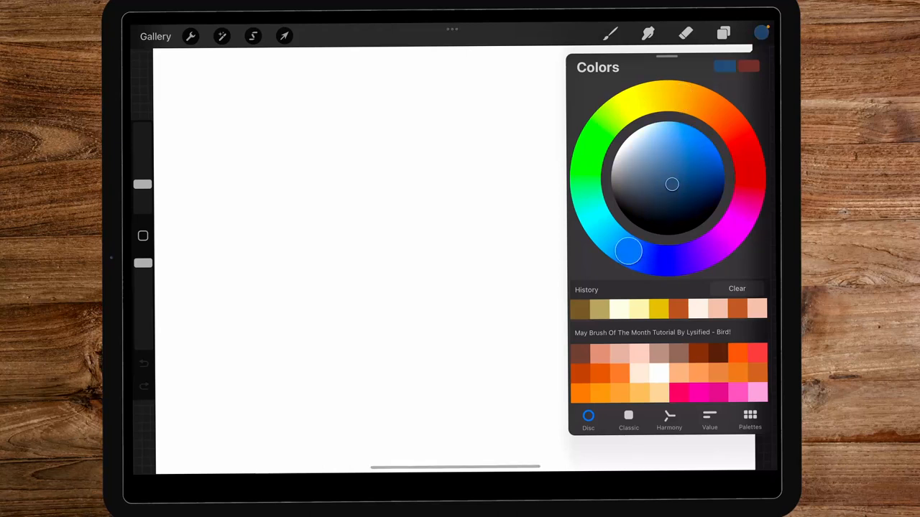
{"action": "left_click", "coordinate": [610, 33]}
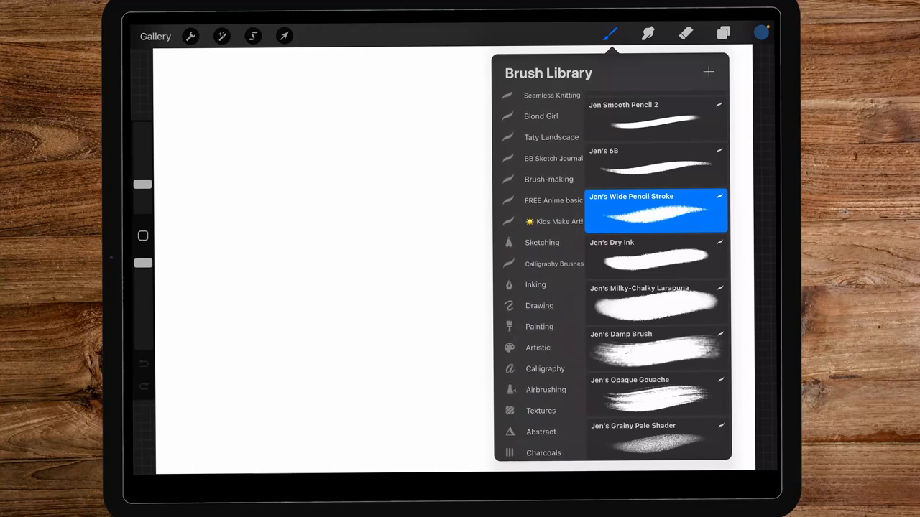
{"action": "left_click", "coordinate": [536, 285]}
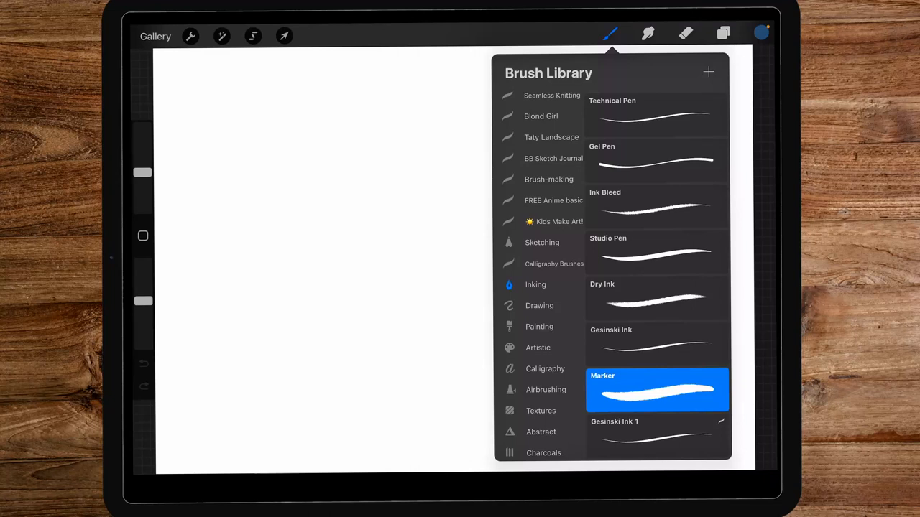
{"action": "scroll", "scroll_direction": "down", "scroll_amount": 3}
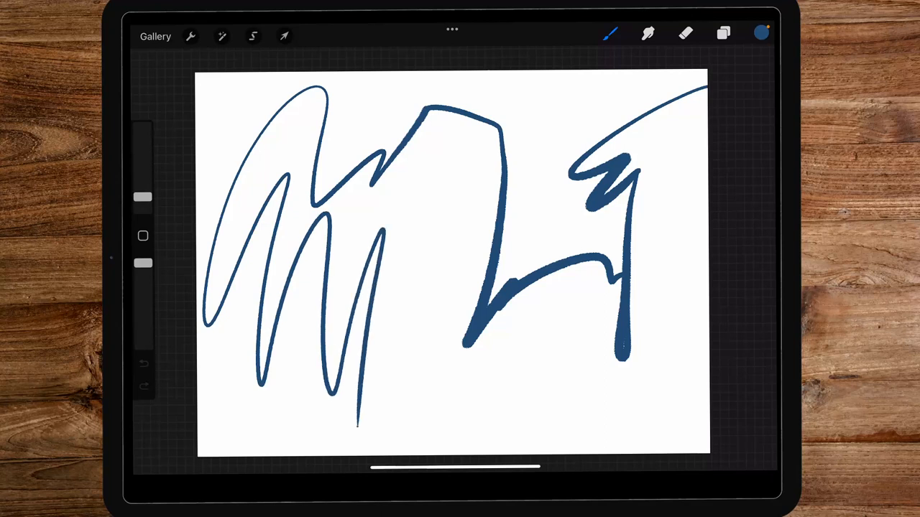
{"action": "left_click_drag", "start_coordinate": [417, 244], "coordinate": [690, 380]}
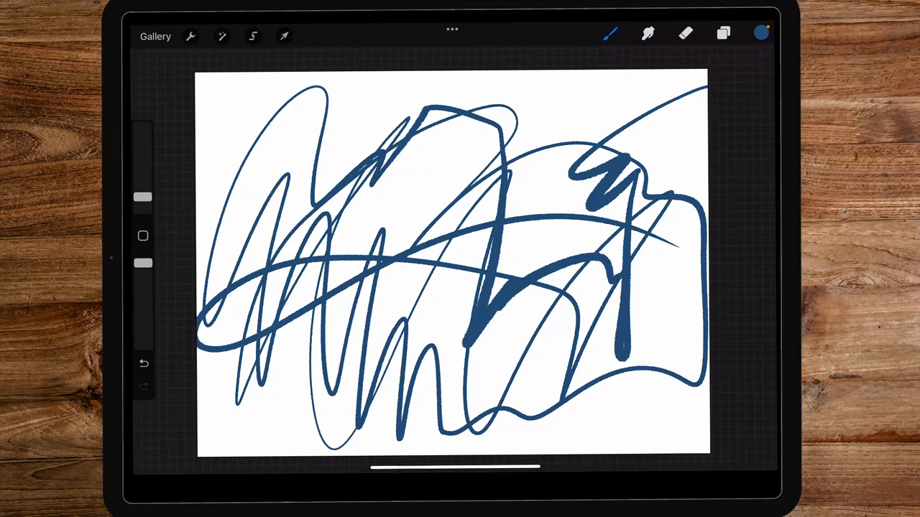
{"action": "left_click", "coordinate": [761, 32]}
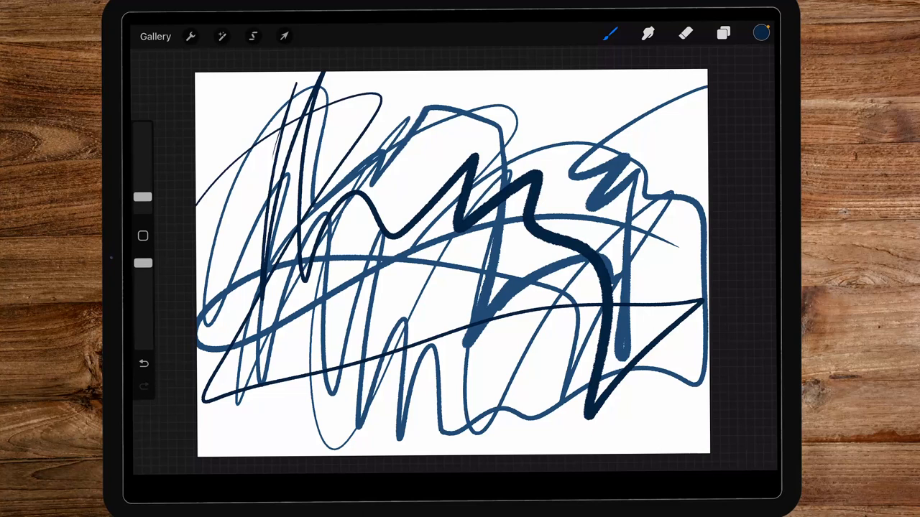
Step: Wash soft light-blue Pandani brush strokes over the scribbles across the upper canvas
{"action": "left_click", "coordinate": [763, 30]}
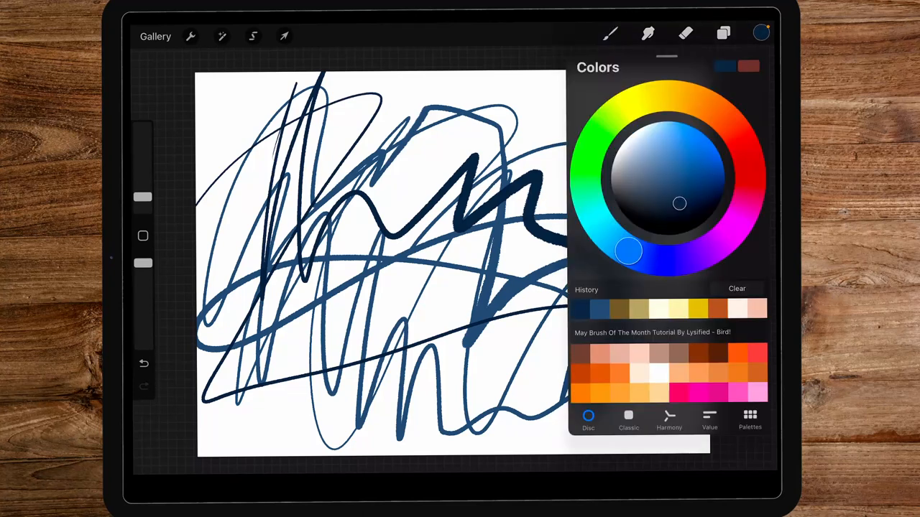
{"action": "left_click", "coordinate": [610, 33]}
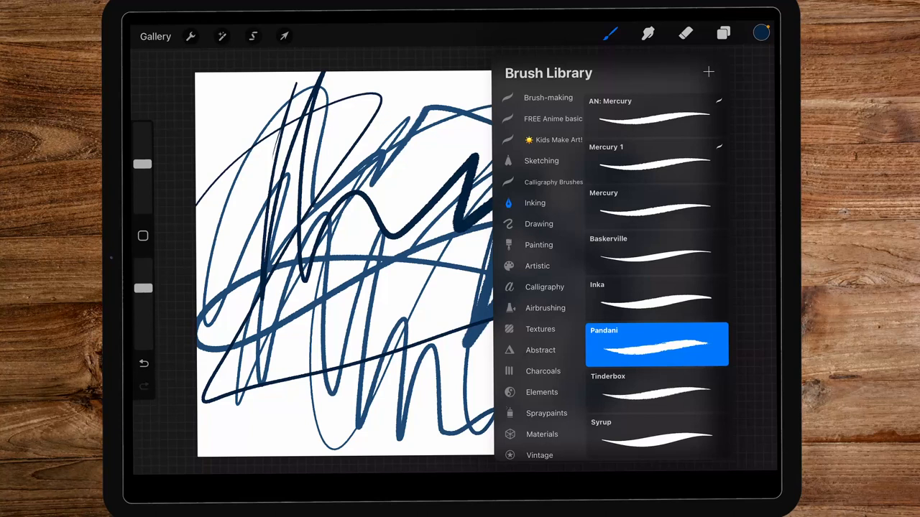
{"action": "left_click", "coordinate": [760, 33]}
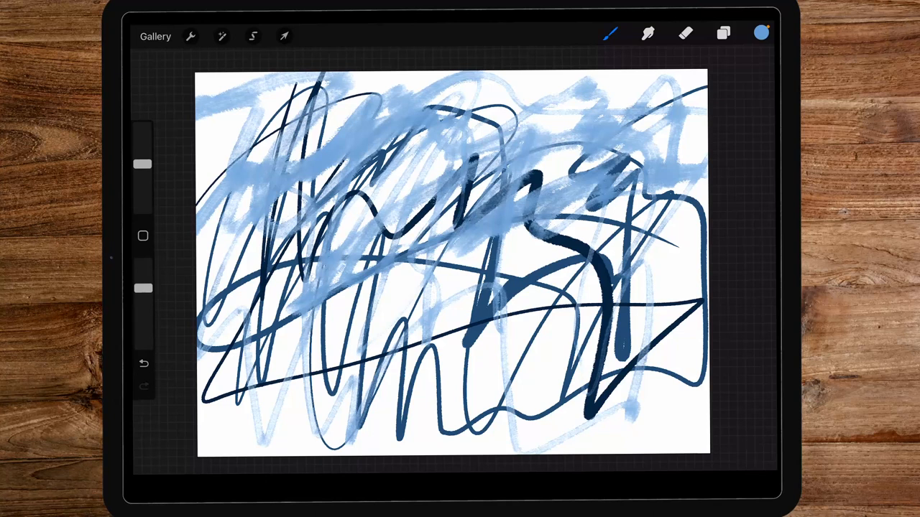
{"action": "left_click", "coordinate": [760, 32]}
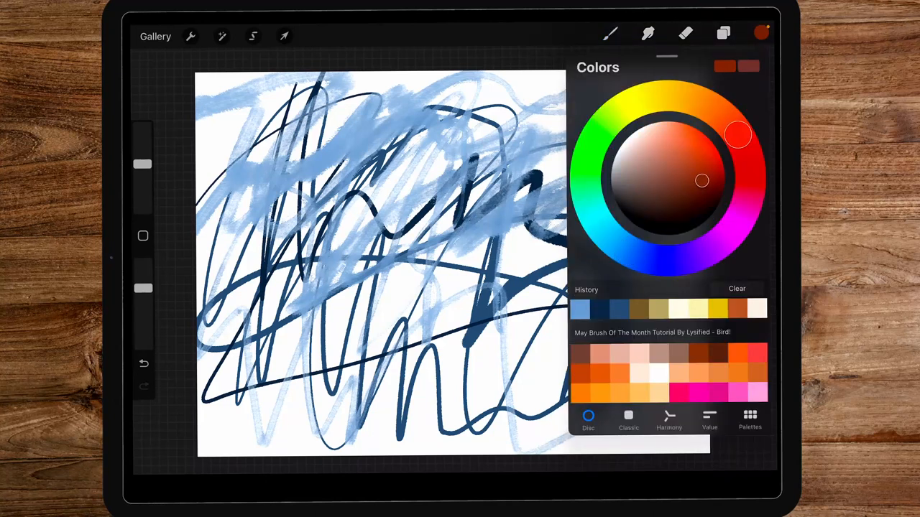
Step: Paint loose orange-red Pandani strokes over the lower right of the canvas
{"action": "left_click", "coordinate": [721, 30]}
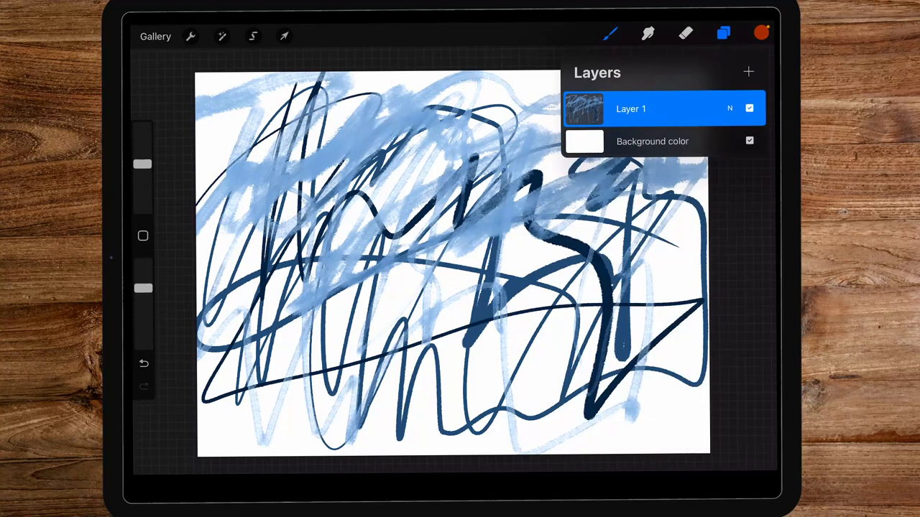
{"action": "left_click", "coordinate": [721, 32]}
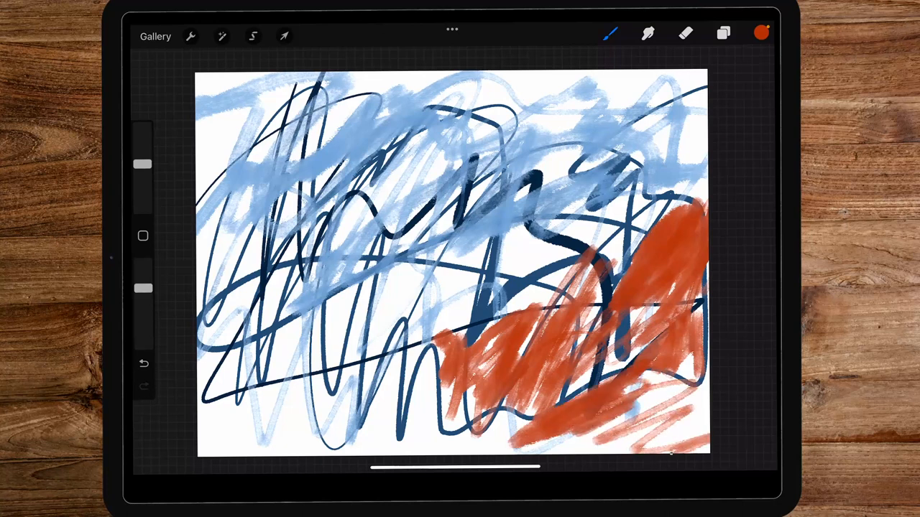
{"action": "left_click", "coordinate": [611, 33]}
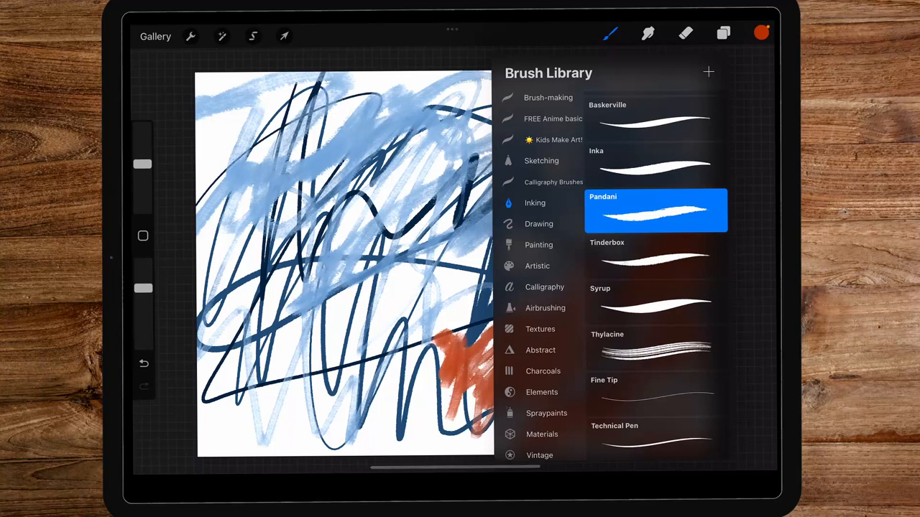
Step: Streak orange-red, then pale peach, Thylacine multi-line strokes down the canvas
{"action": "left_click", "coordinate": [656, 348]}
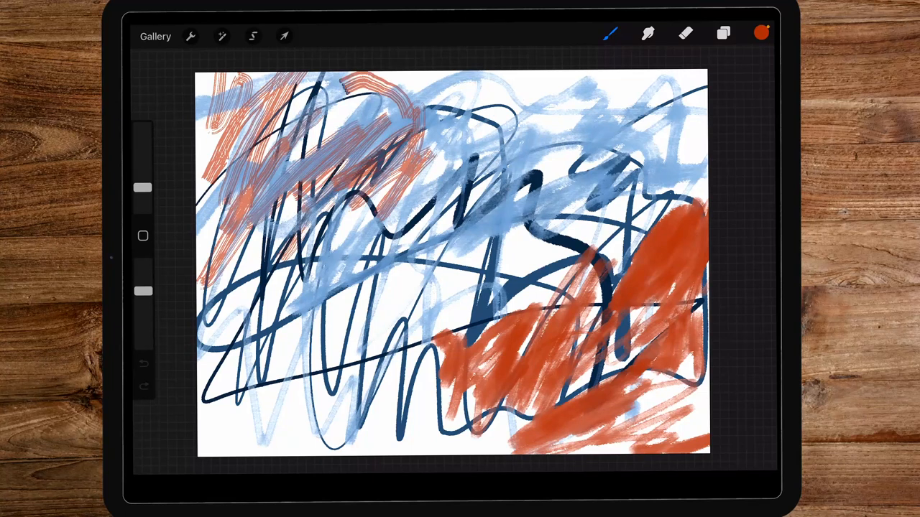
{"action": "left_click", "coordinate": [142, 188]}
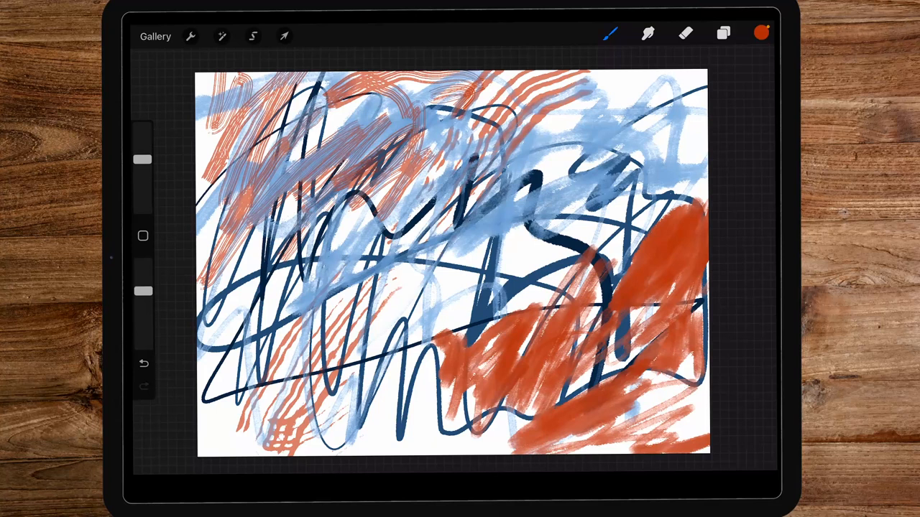
{"action": "left_click", "coordinate": [760, 33]}
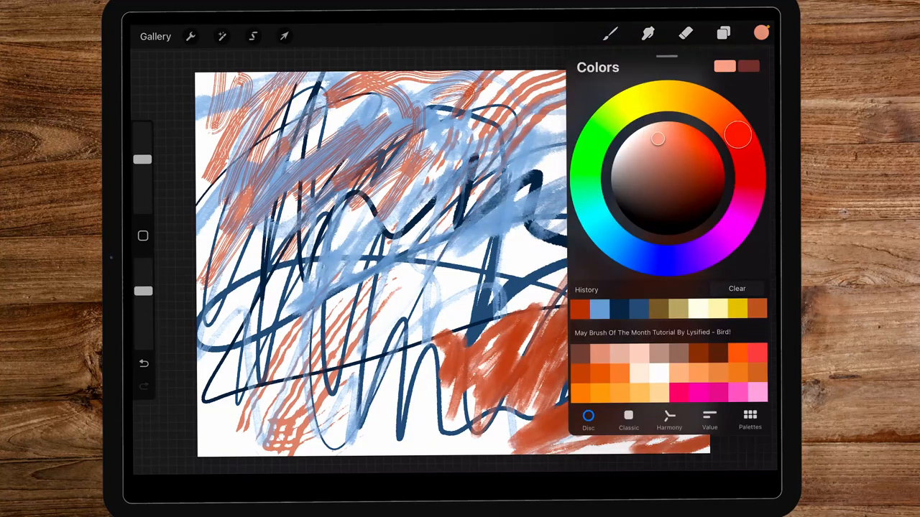
{"action": "left_click", "coordinate": [759, 31]}
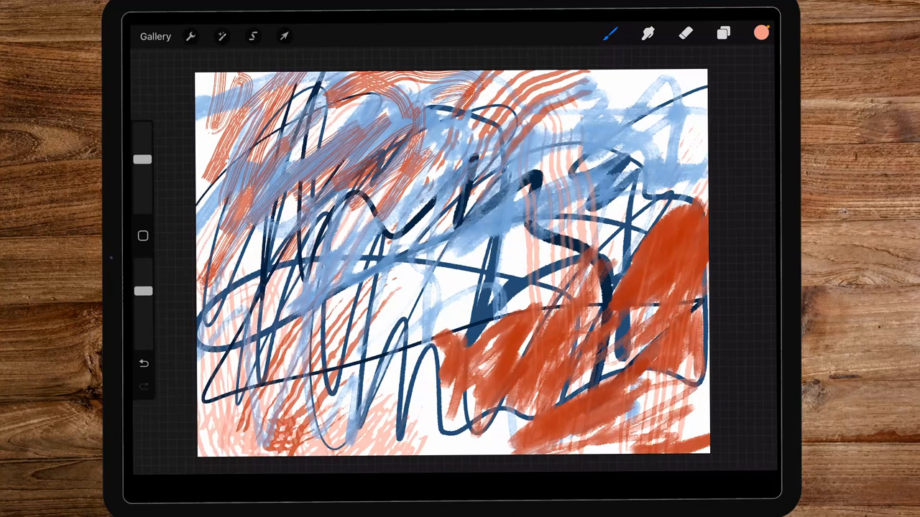
Step: Dab orange-yellow Materials > Glover paint through the middle and lower canvas, then smudge it
{"action": "left_click", "coordinate": [722, 33]}
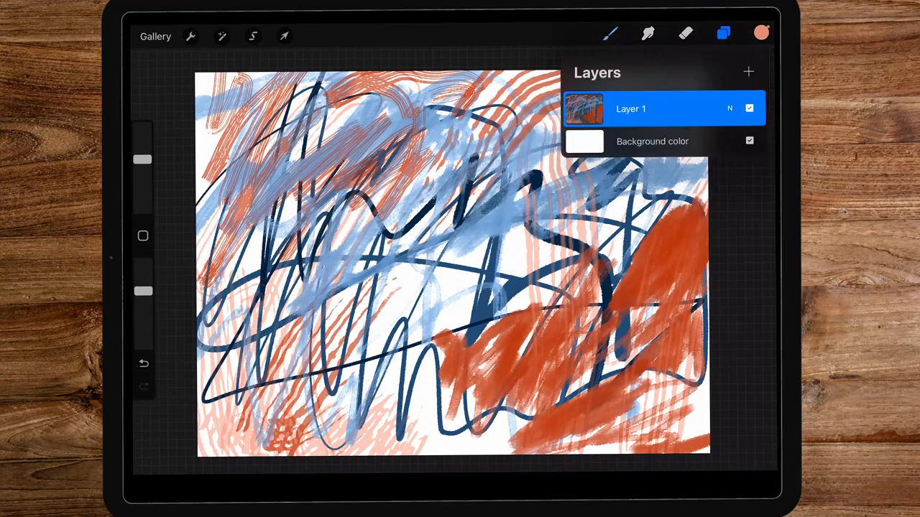
{"action": "left_click", "coordinate": [762, 32]}
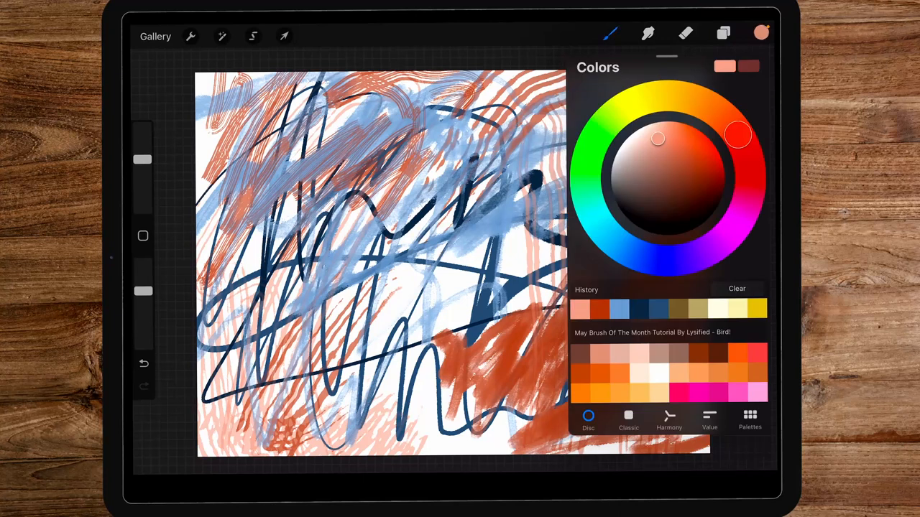
{"action": "left_click", "coordinate": [609, 33]}
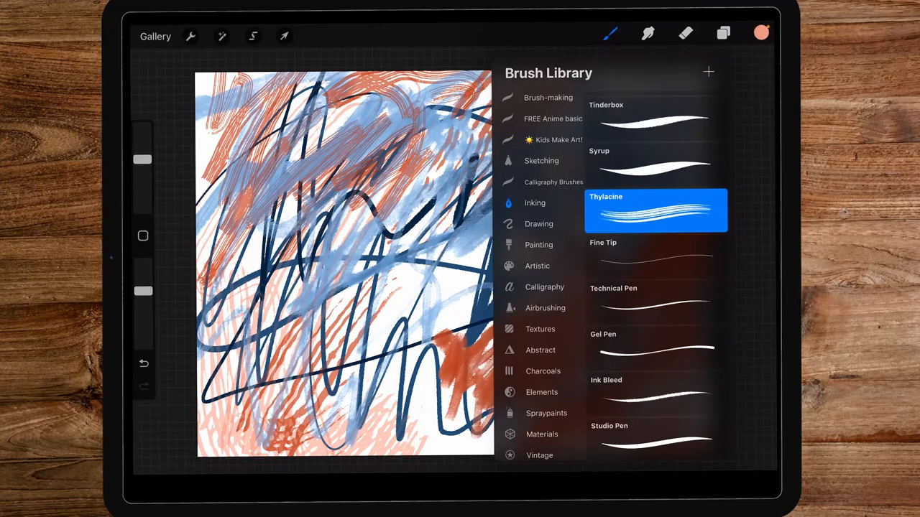
{"action": "scroll", "scroll_direction": "down", "scroll_amount": 3}
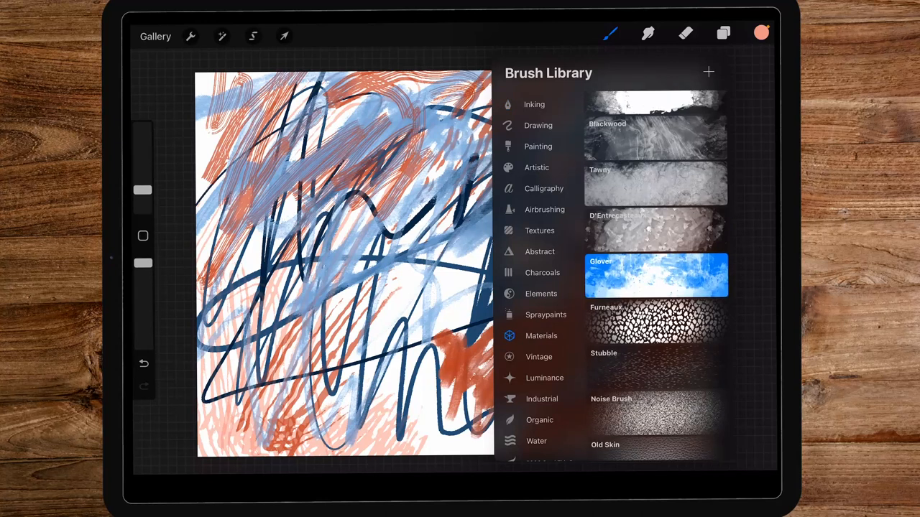
{"action": "left_click", "coordinate": [761, 32]}
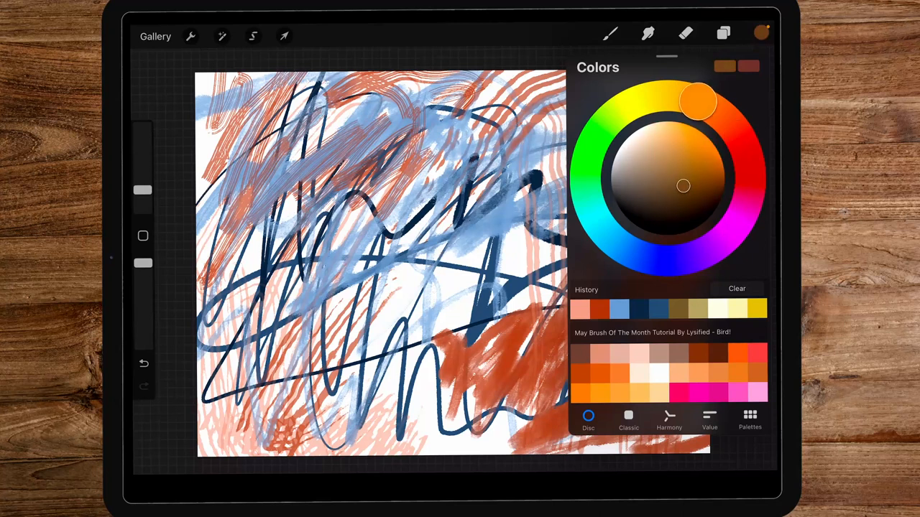
{"action": "left_click_drag", "start_coordinate": [682, 186], "coordinate": [687, 147]}
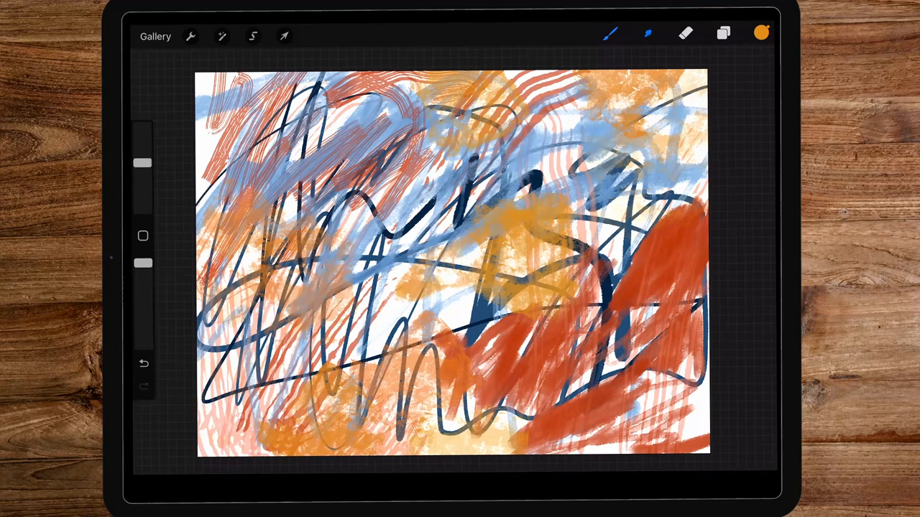
{"action": "left_click", "coordinate": [648, 33]}
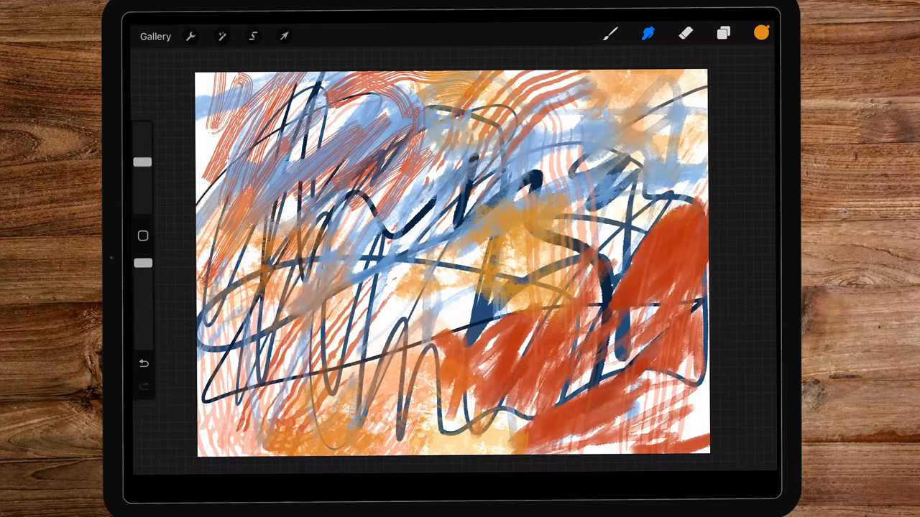
Step: Draw a looping dark teal Calligraphy > Script swirl over the upper left
{"action": "left_click", "coordinate": [614, 31]}
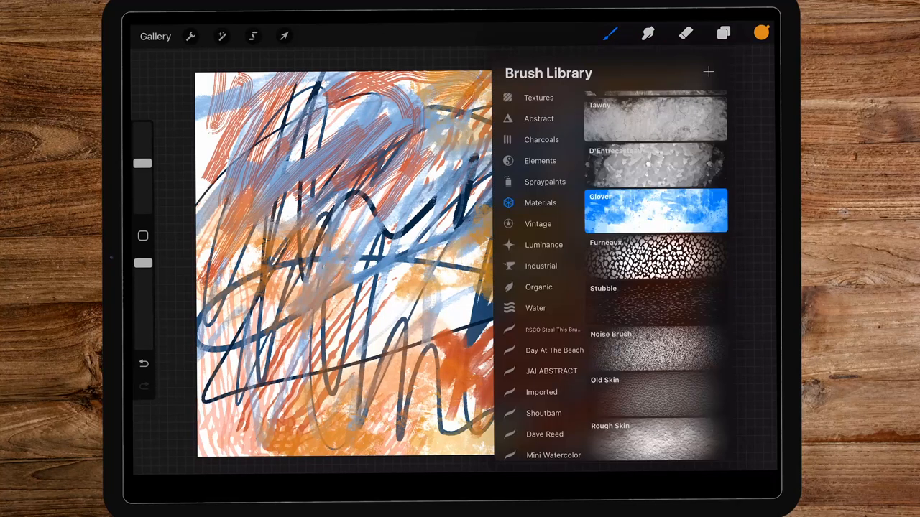
{"action": "scroll", "scroll_direction": "down", "scroll_amount": 3}
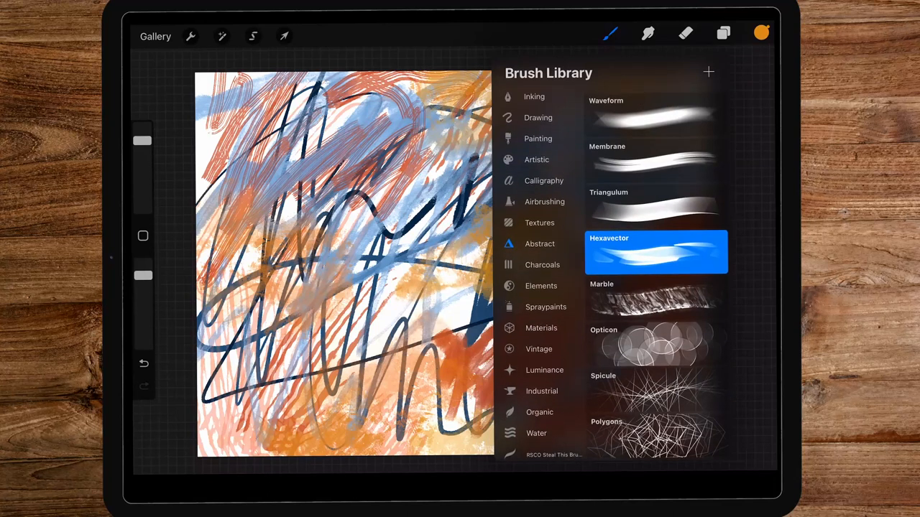
{"action": "left_click", "coordinate": [543, 180]}
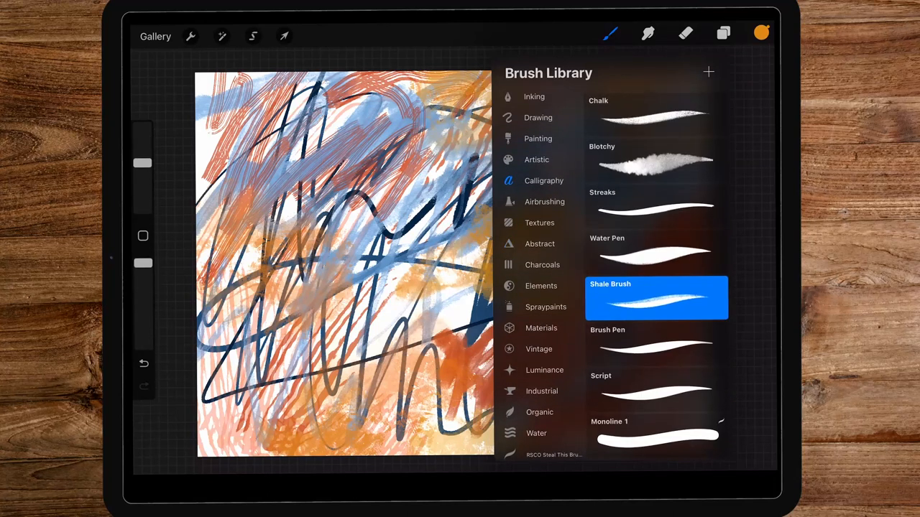
{"action": "left_click", "coordinate": [656, 389]}
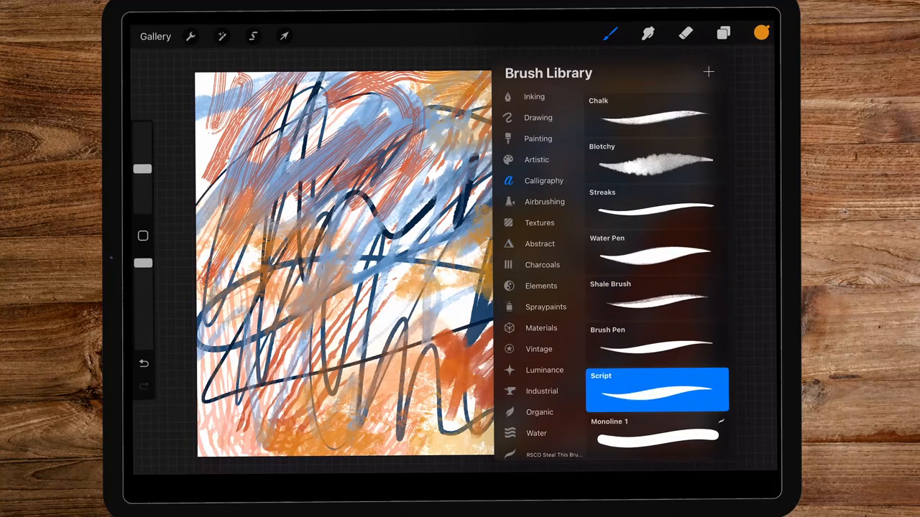
{"action": "left_click", "coordinate": [759, 32]}
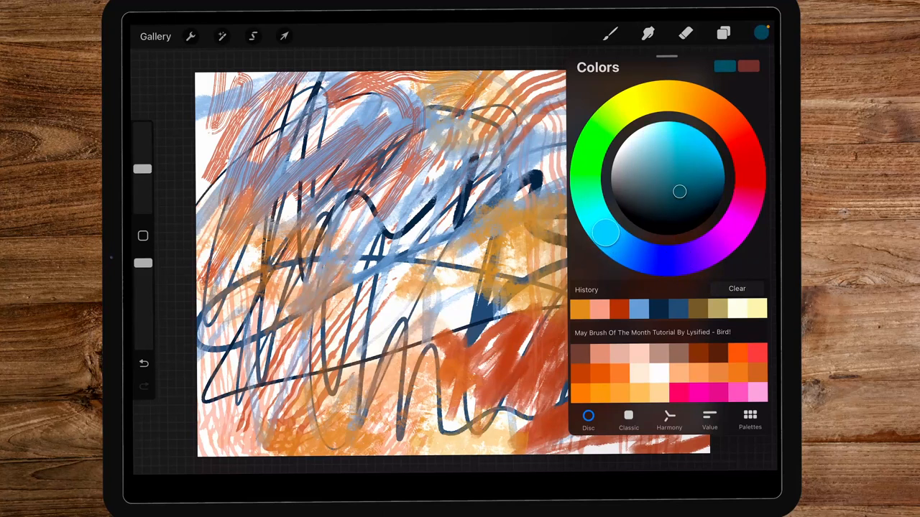
{"action": "left_click_drag", "start_coordinate": [679, 192], "coordinate": [703, 186]}
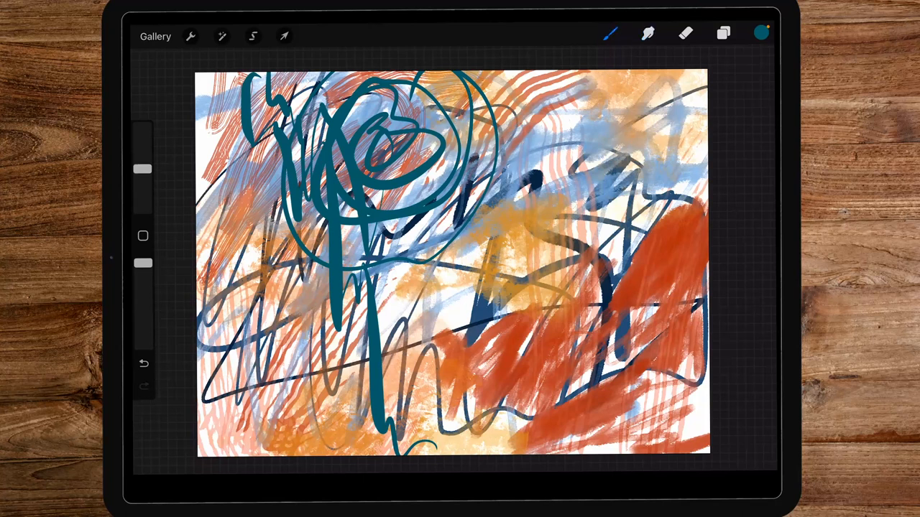
Step: Thicken the upper-left swirl with soft, textured turquoise brush strokes
{"action": "left_click", "coordinate": [610, 33]}
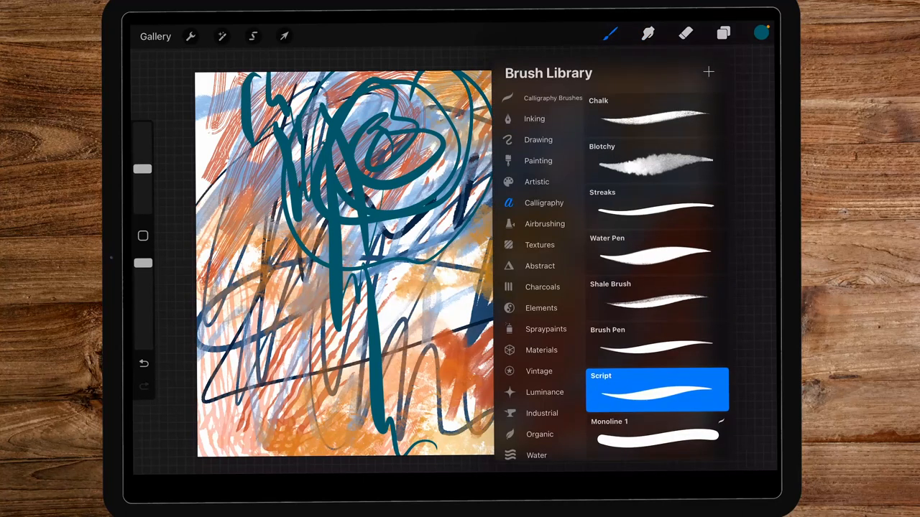
{"action": "left_click", "coordinate": [538, 160]}
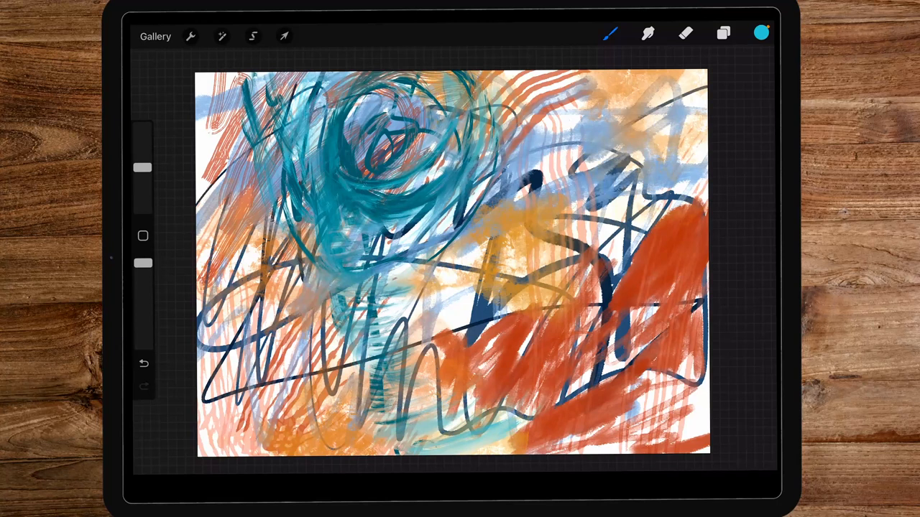
{"action": "left_click", "coordinate": [761, 32]}
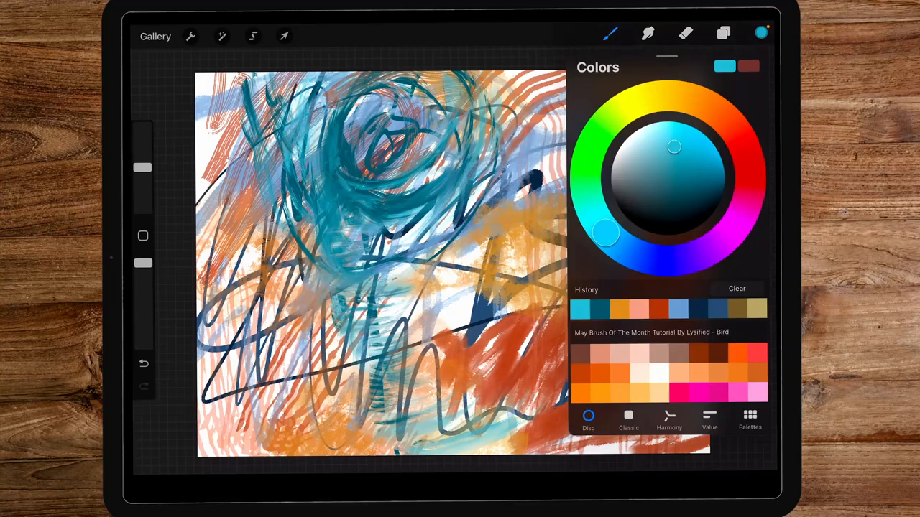
Step: Paint chunky orange-red Artistic > Larapuna patches down the left side of the canvas
{"action": "left_click", "coordinate": [723, 32]}
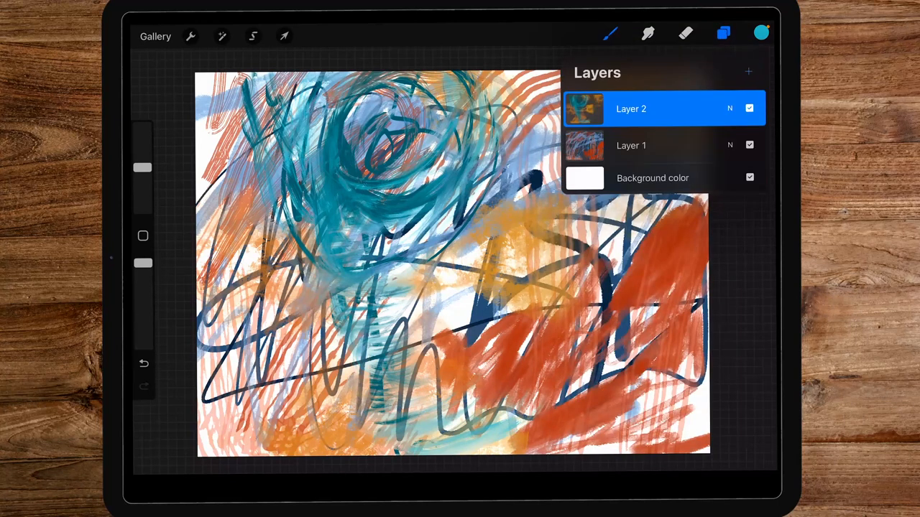
{"action": "left_click", "coordinate": [746, 71]}
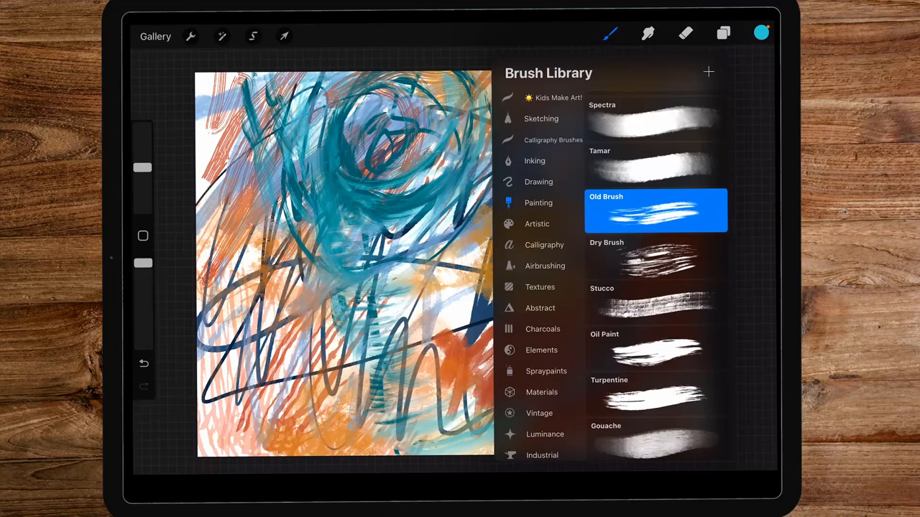
{"action": "left_click", "coordinate": [537, 223]}
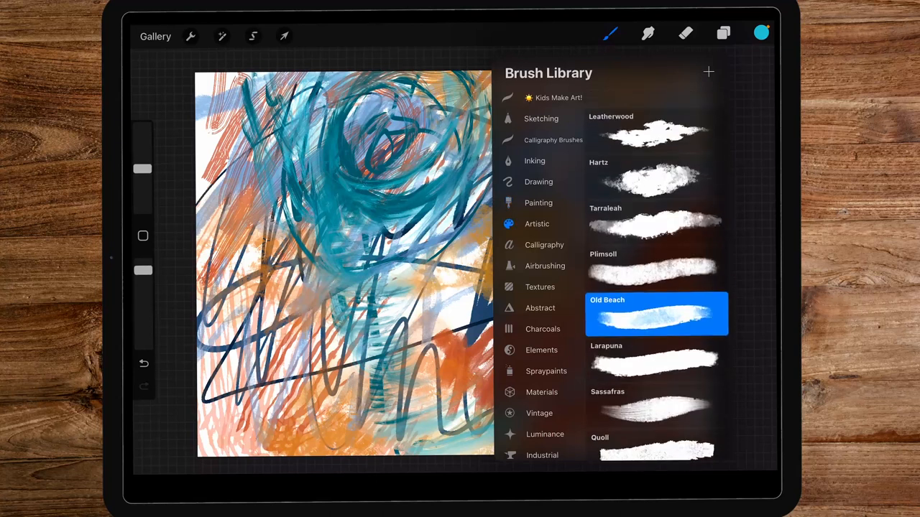
{"action": "scroll", "scroll_direction": "down", "scroll_amount": 3}
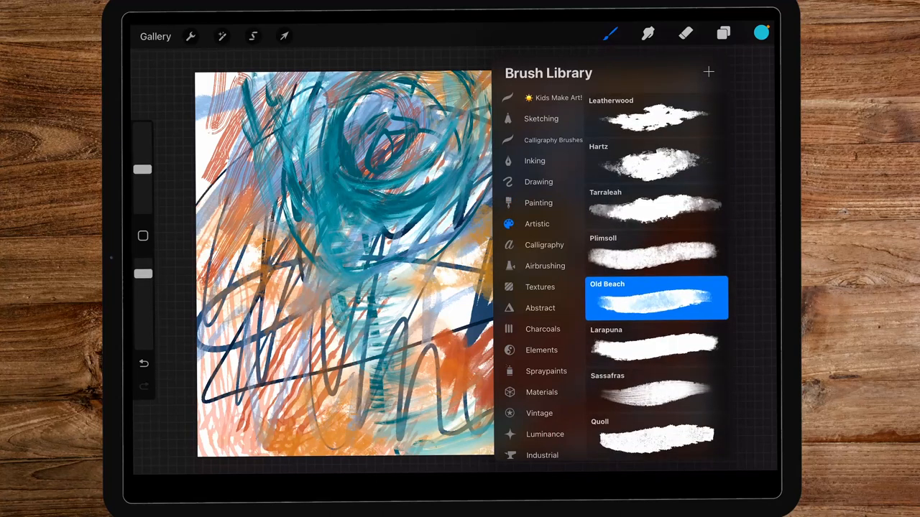
{"action": "left_click", "coordinate": [657, 343]}
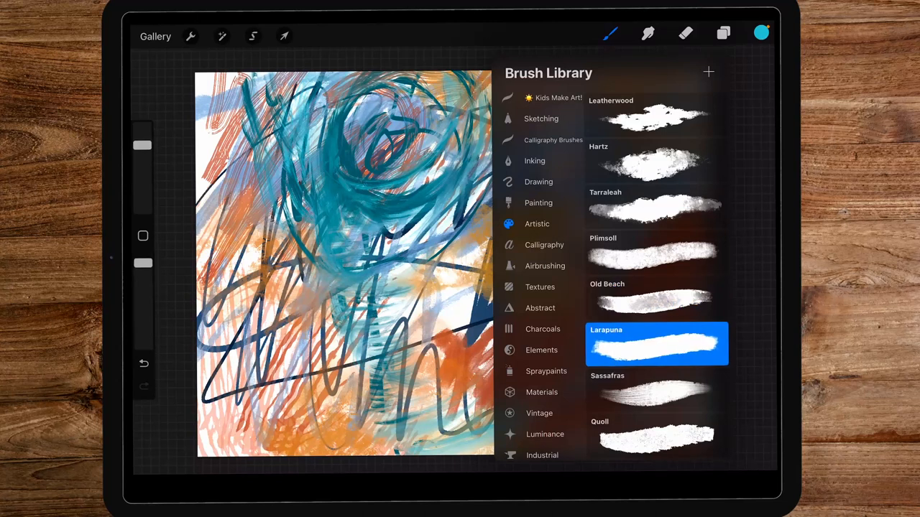
{"action": "left_click", "coordinate": [761, 32]}
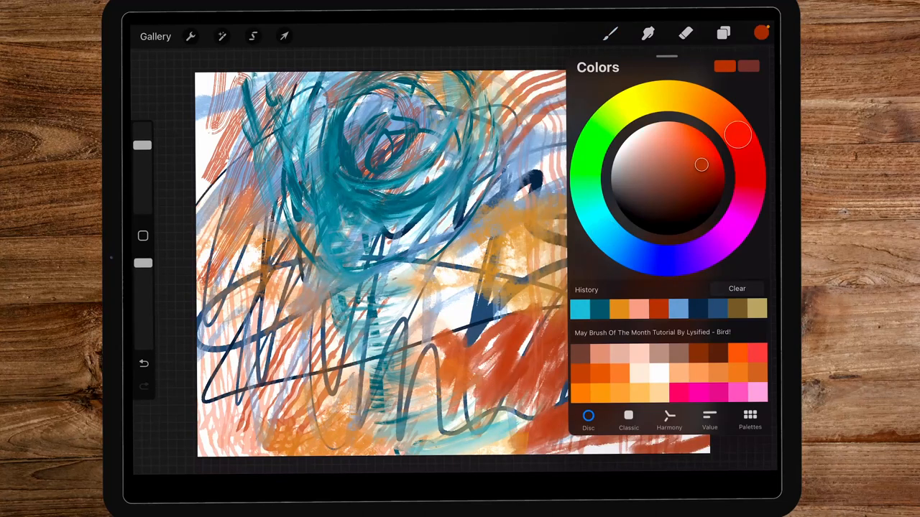
{"action": "left_click", "coordinate": [759, 32]}
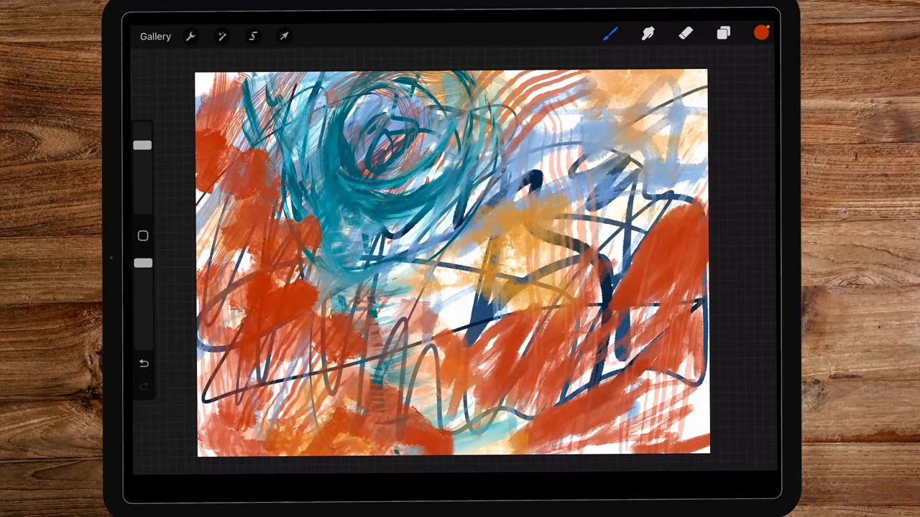
{"action": "left_click", "coordinate": [763, 32]}
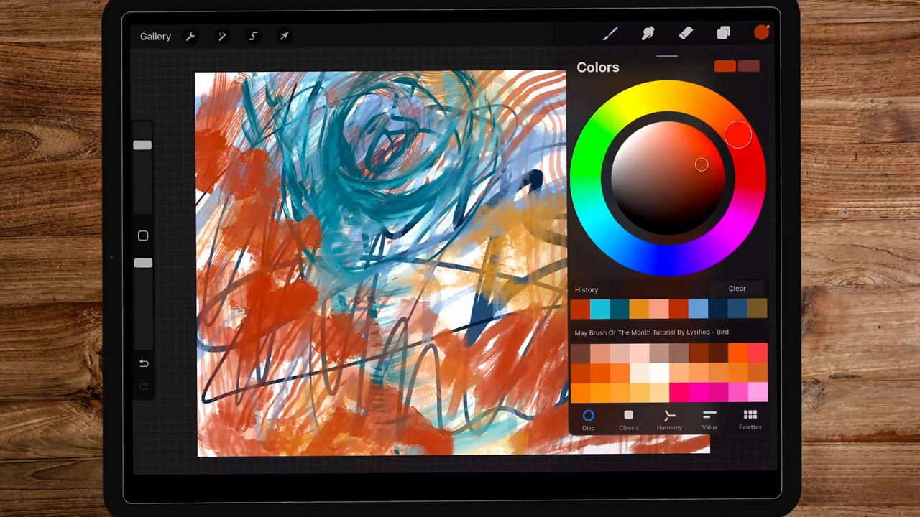
Step: Add teal and pale aqua patches upper right, then lower-opacity light orange on the left
{"action": "left_click", "coordinate": [758, 32]}
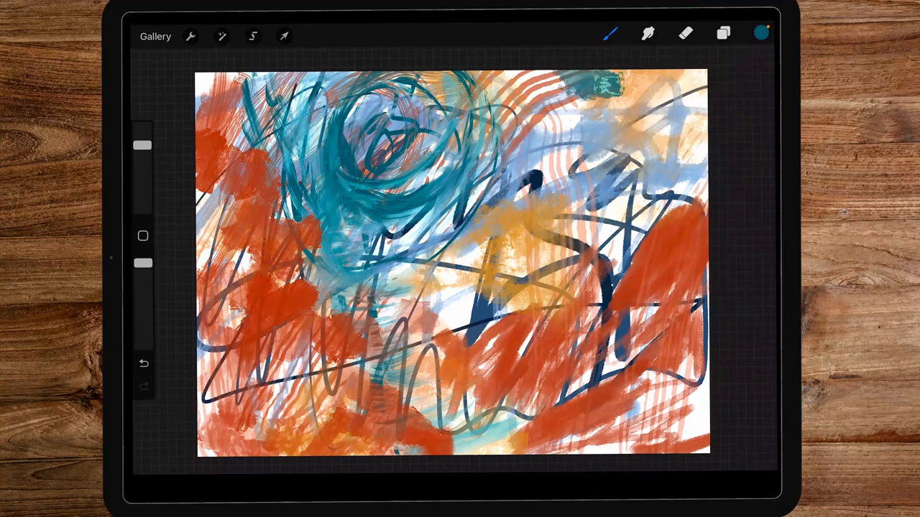
{"action": "left_click_drag", "start_coordinate": [596, 86], "coordinate": [640, 144]}
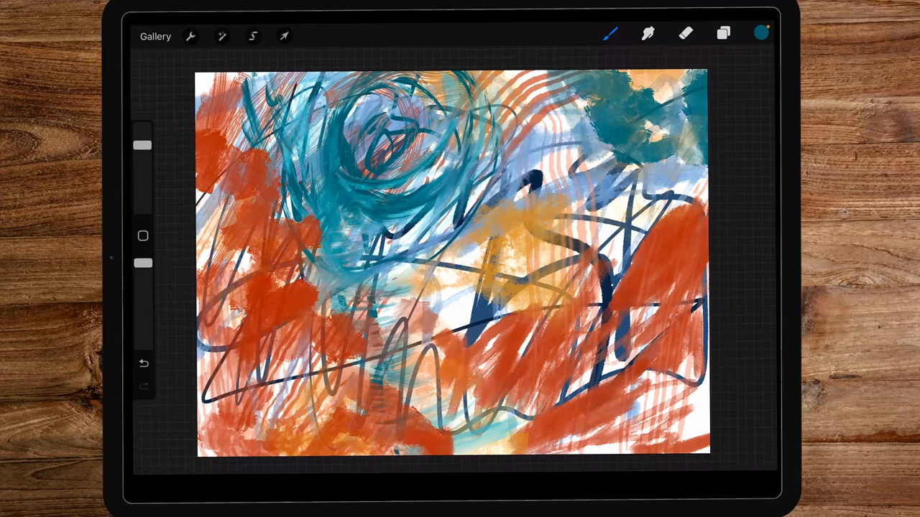
{"action": "left_click", "coordinate": [762, 32]}
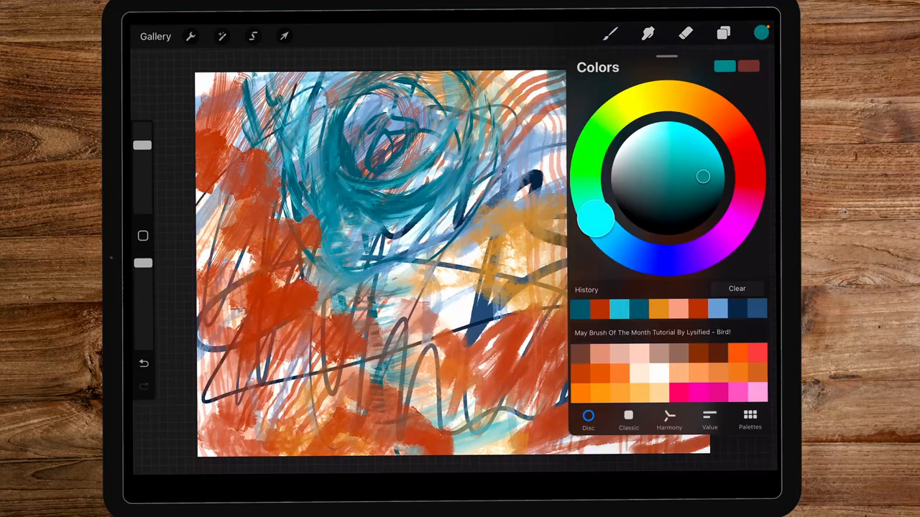
{"action": "left_click", "coordinate": [610, 32]}
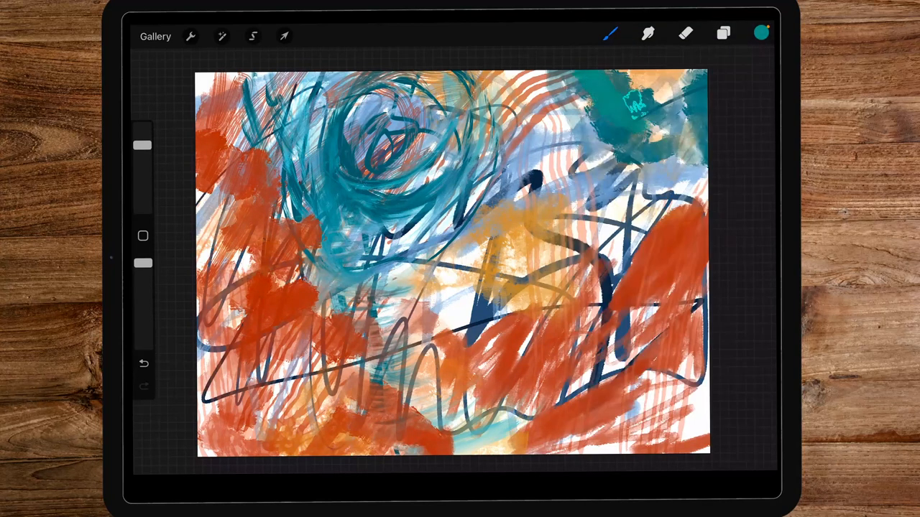
{"action": "left_click", "coordinate": [761, 32]}
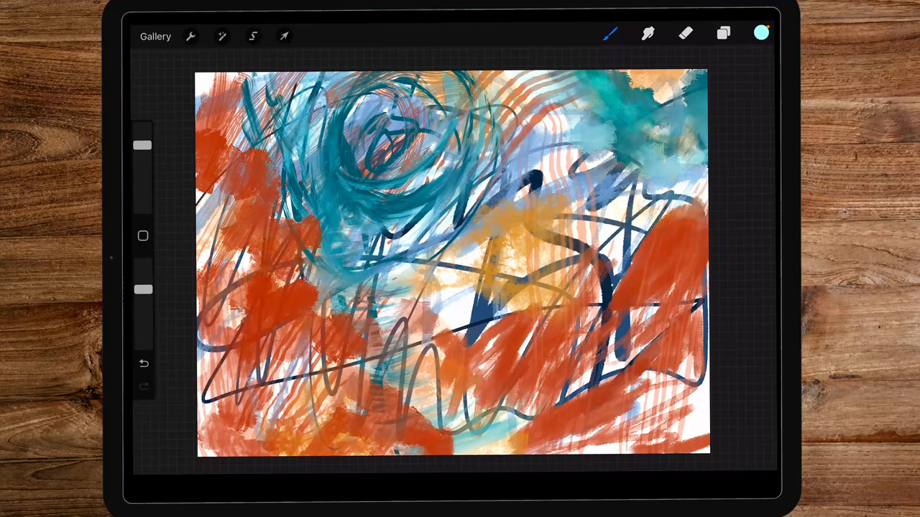
{"action": "left_click", "coordinate": [761, 33]}
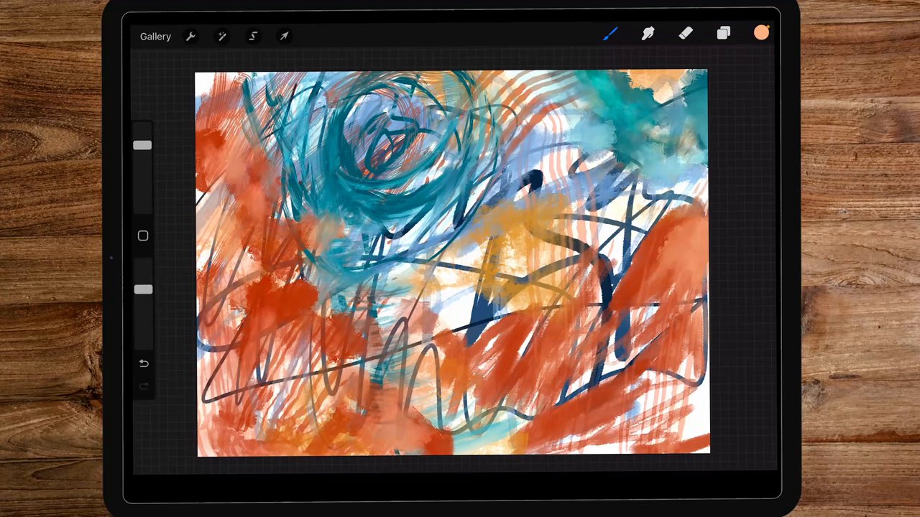
Step: Dab soft pale cream patches left of centre, then raise the brush opacity
{"action": "left_click", "coordinate": [758, 31]}
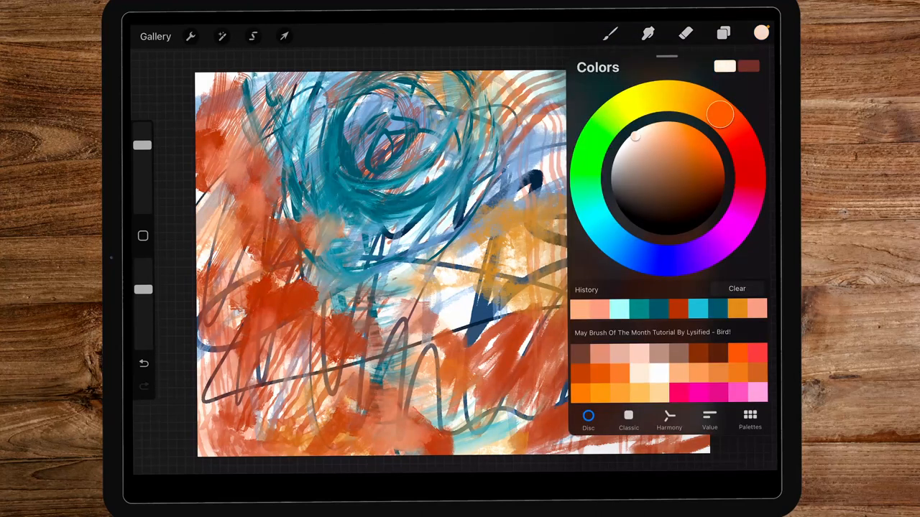
{"action": "left_click", "coordinate": [760, 32]}
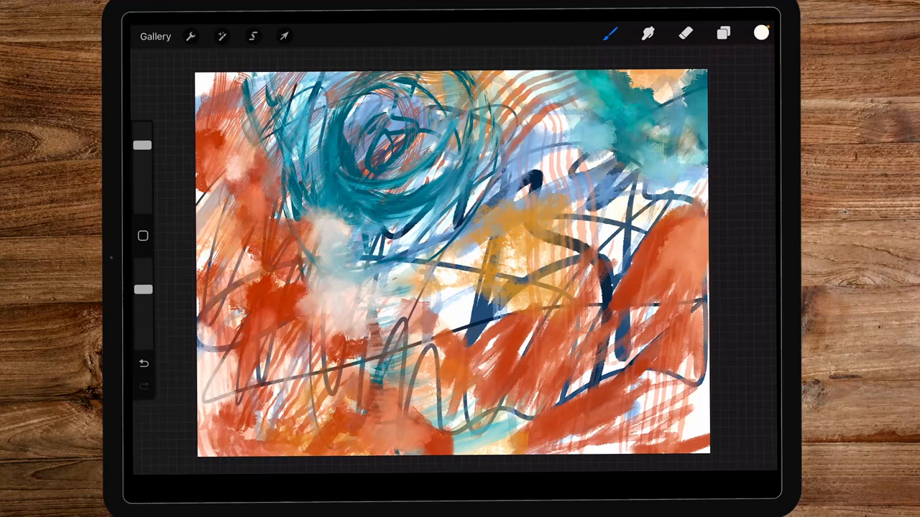
{"action": "left_click", "coordinate": [761, 32]}
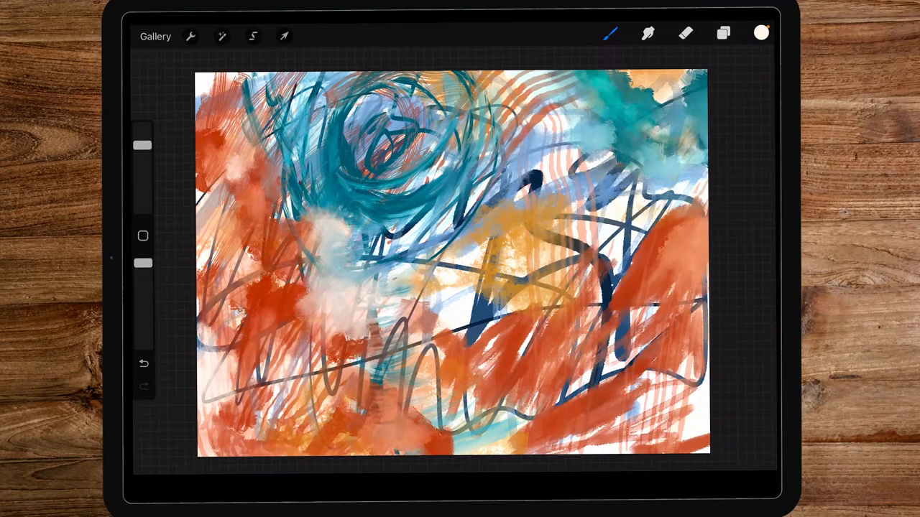
Step: Draw cream scribbles with the Styx brush, then sweep peach streaks across lower left, middle and right
{"action": "left_click", "coordinate": [611, 34]}
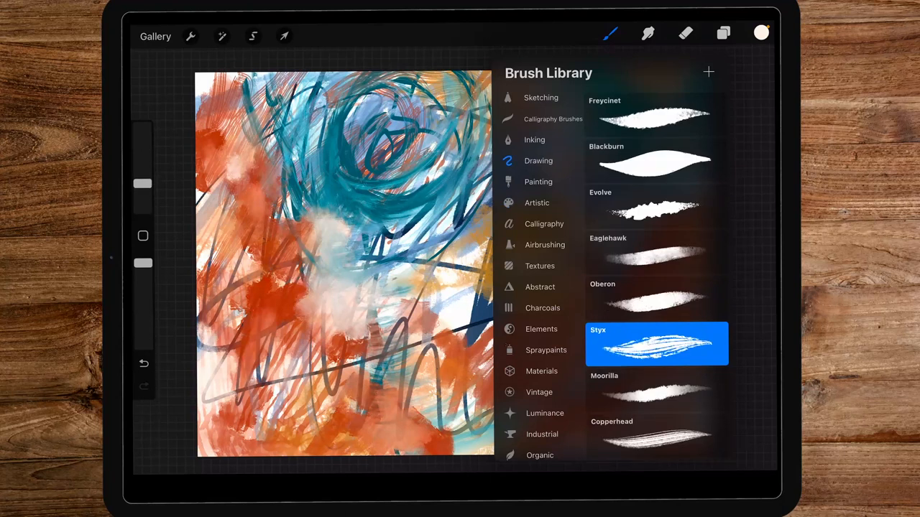
{"action": "left_click", "coordinate": [611, 33]}
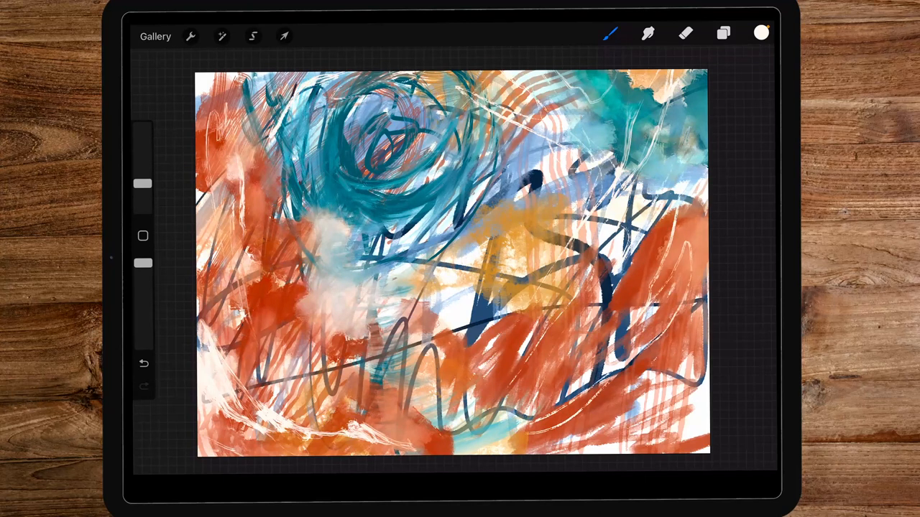
{"action": "left_click", "coordinate": [761, 32]}
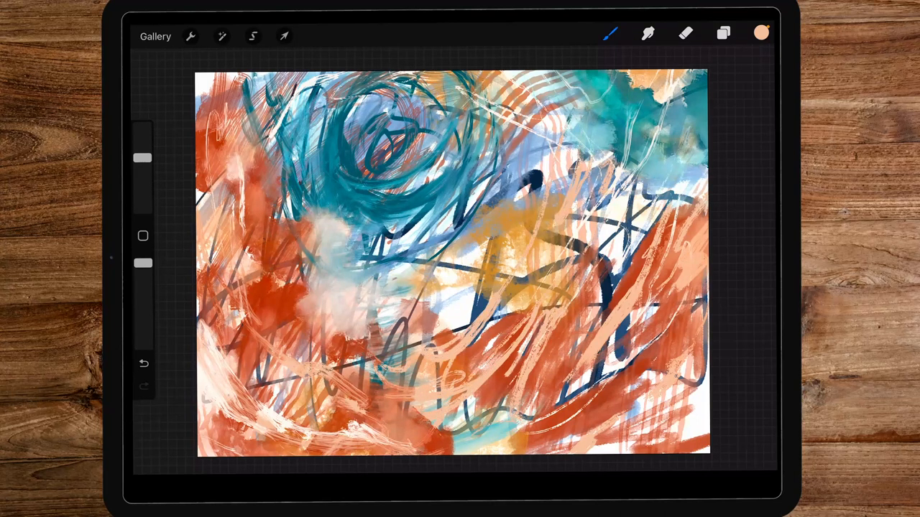
Step: Deepen the red-orange strokes along the right edge with the Oil Paint brush
{"action": "left_click", "coordinate": [610, 33]}
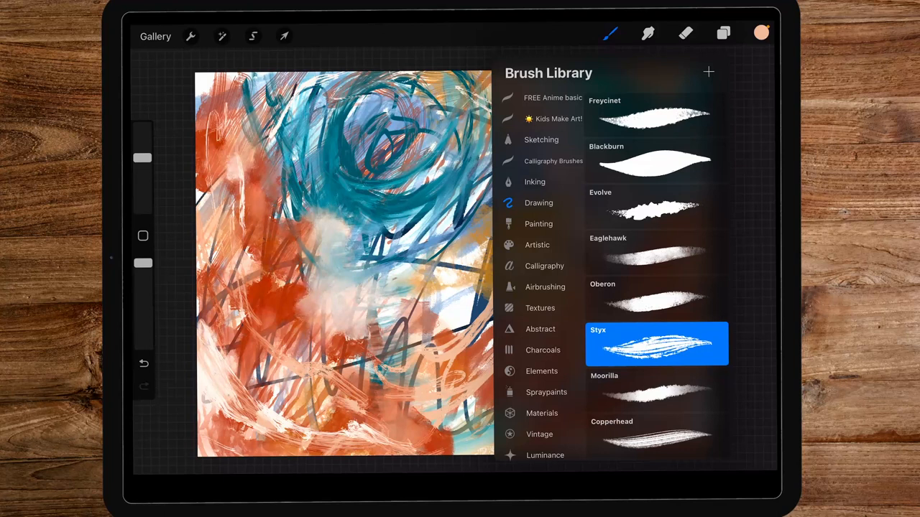
{"action": "scroll", "scroll_direction": "down", "scroll_amount": 3}
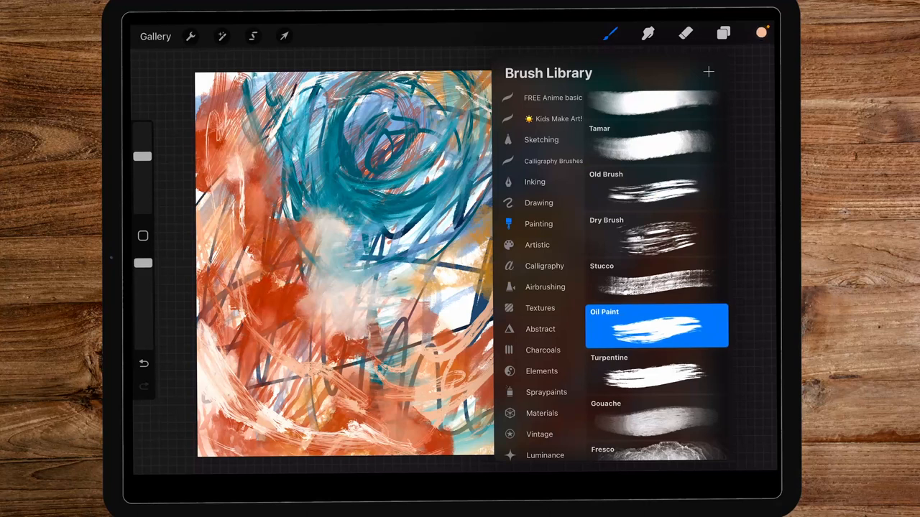
{"action": "left_click", "coordinate": [761, 33]}
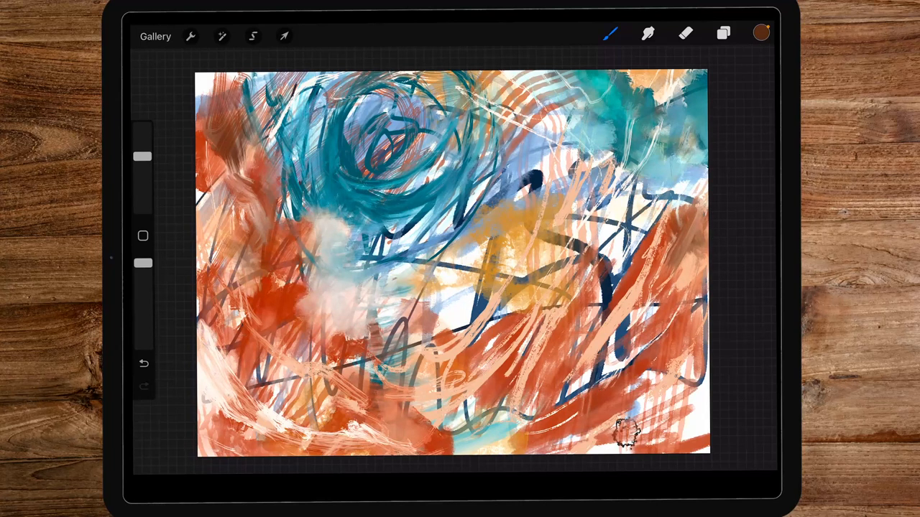
{"action": "left_click_drag", "start_coordinate": [625, 431], "coordinate": [690, 402]}
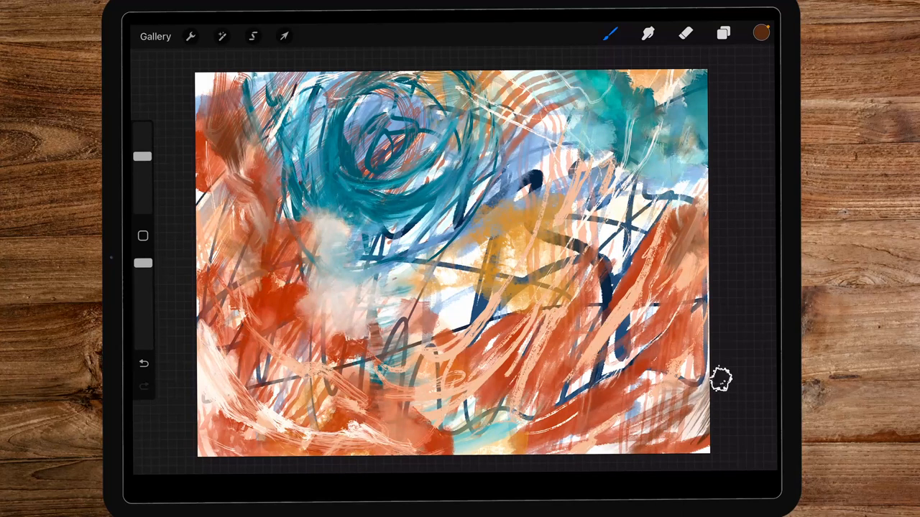
Step: Switch to the Dry Brush for darker brown-red texture in the upper left
{"action": "left_click", "coordinate": [610, 34]}
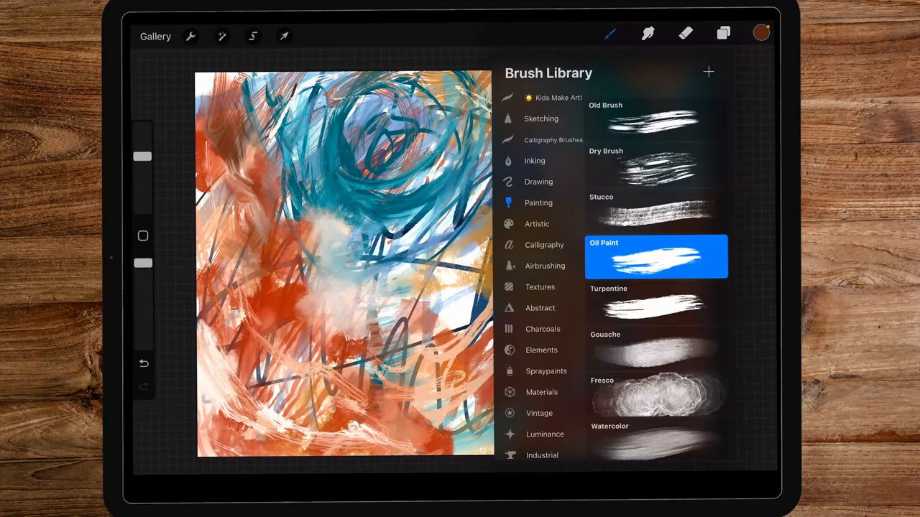
{"action": "left_click", "coordinate": [611, 33]}
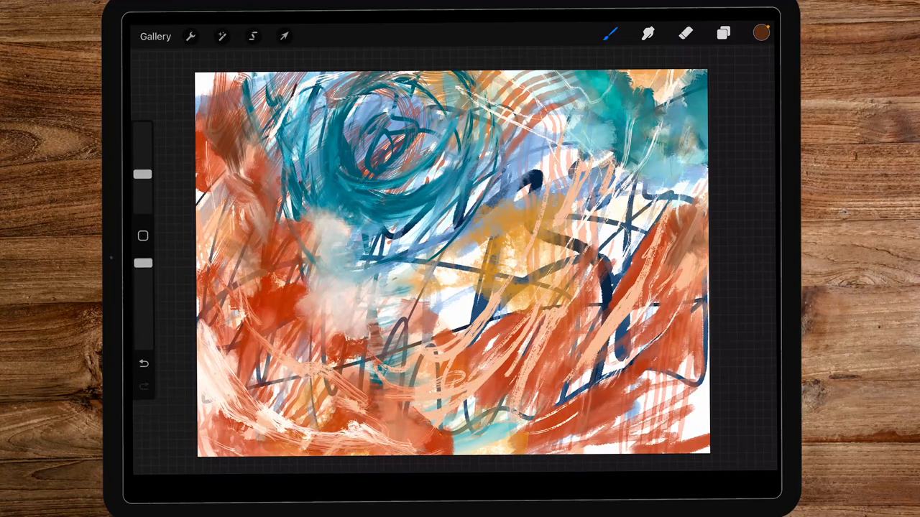
{"action": "left_click", "coordinate": [610, 33]}
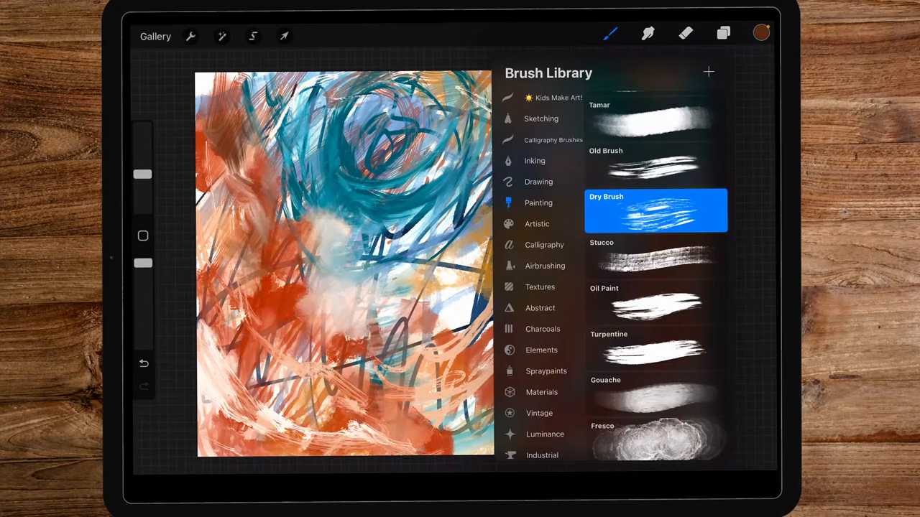
{"action": "scroll", "scroll_direction": "down", "scroll_amount": 3}
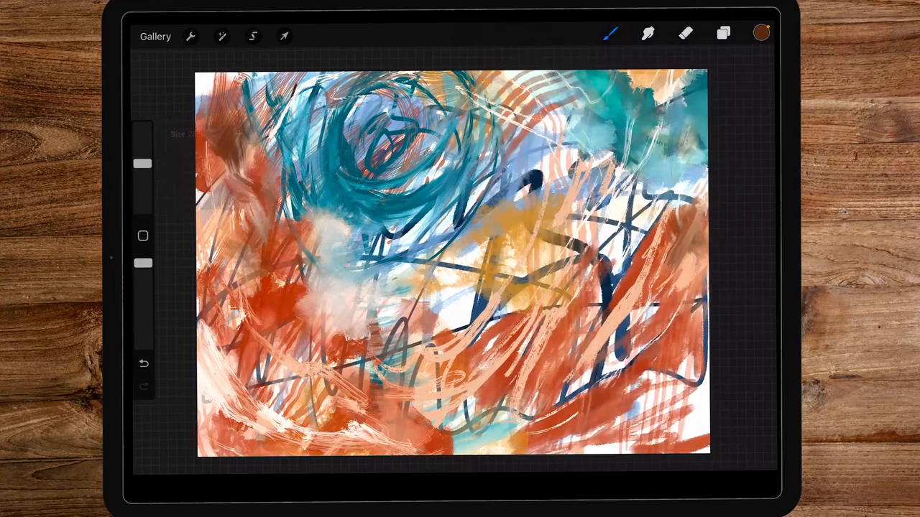
Step: Paint pale peach textured strokes along the lower left of the canvas
{"action": "left_click", "coordinate": [761, 32]}
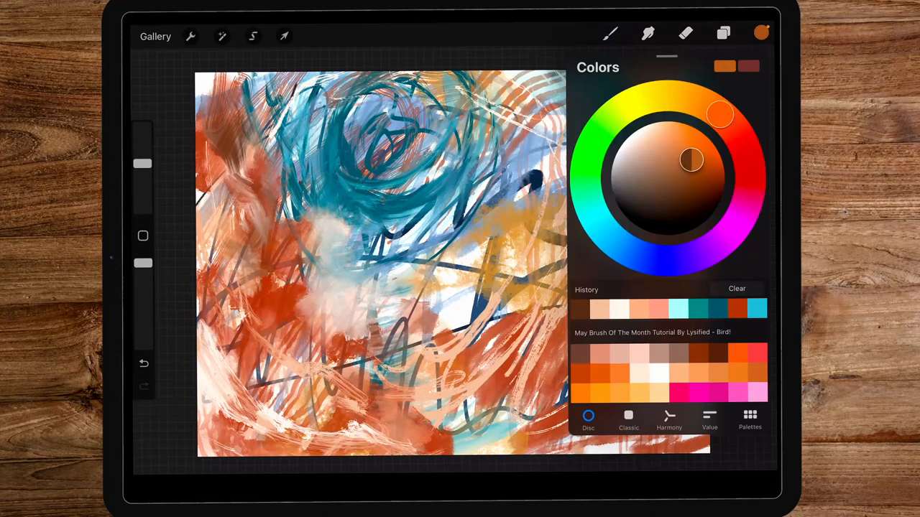
{"action": "left_click", "coordinate": [761, 32]}
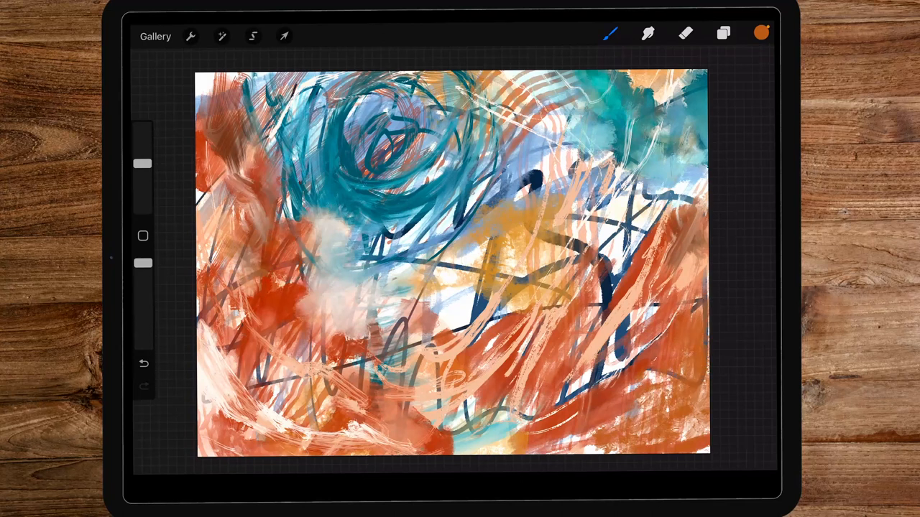
{"action": "left_click", "coordinate": [759, 31]}
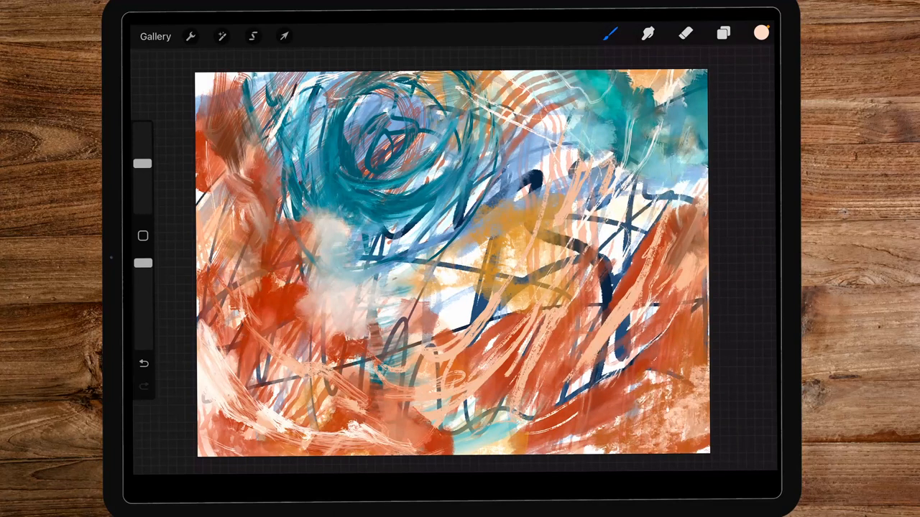
Step: Add cream-white grainy strokes softening the lower right corner
{"action": "left_click", "coordinate": [759, 31]}
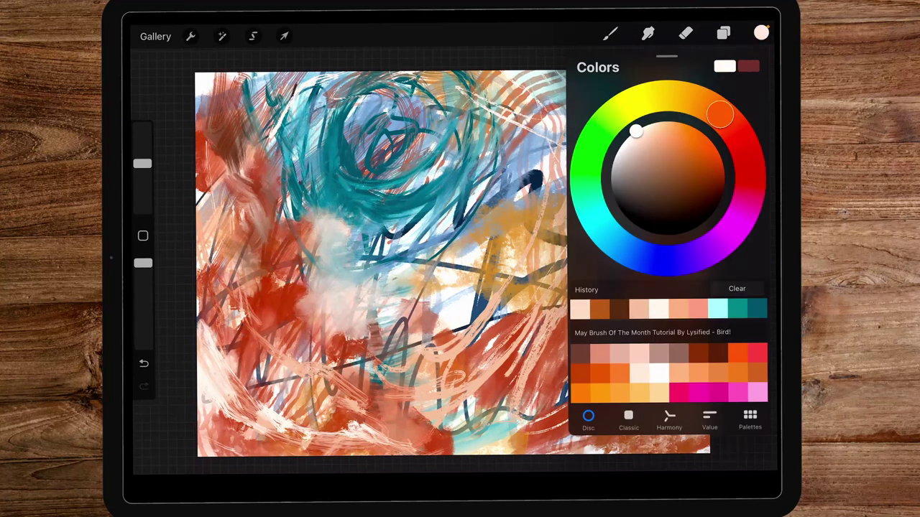
{"action": "left_click", "coordinate": [758, 34]}
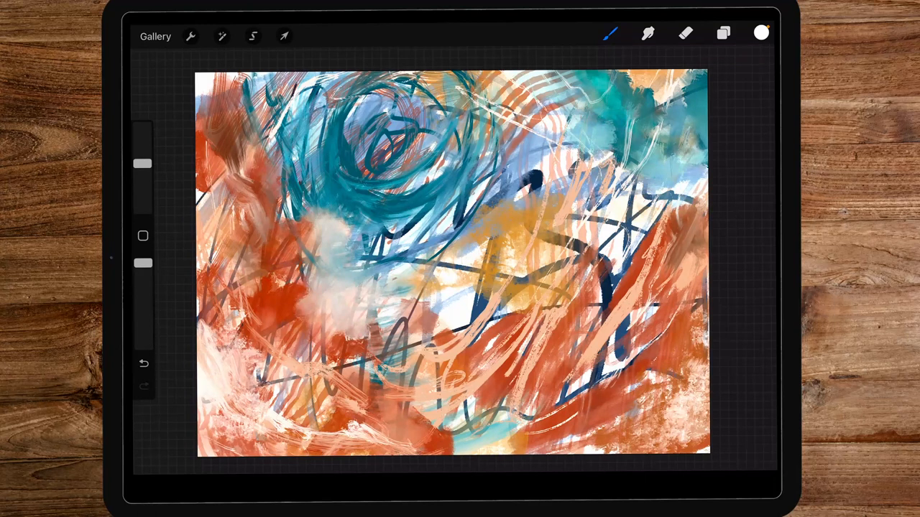
{"action": "left_click", "coordinate": [760, 33]}
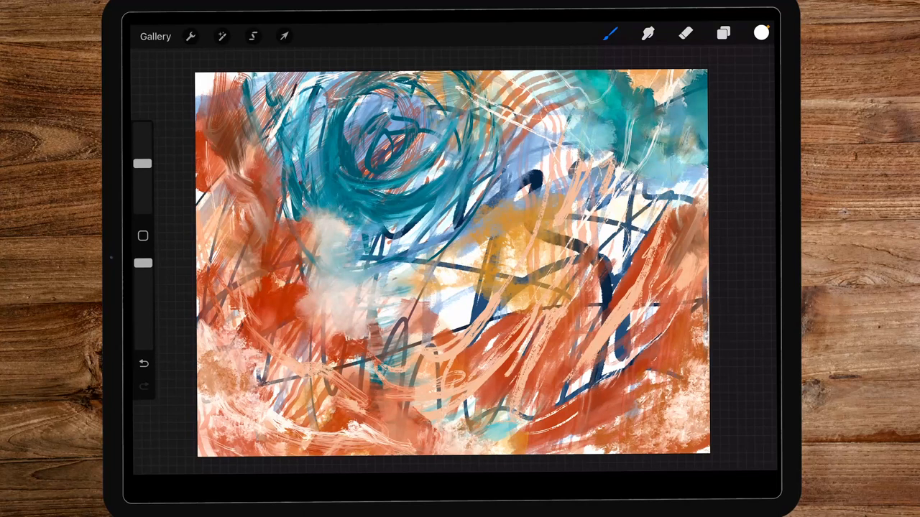
{"action": "left_click", "coordinate": [761, 32]}
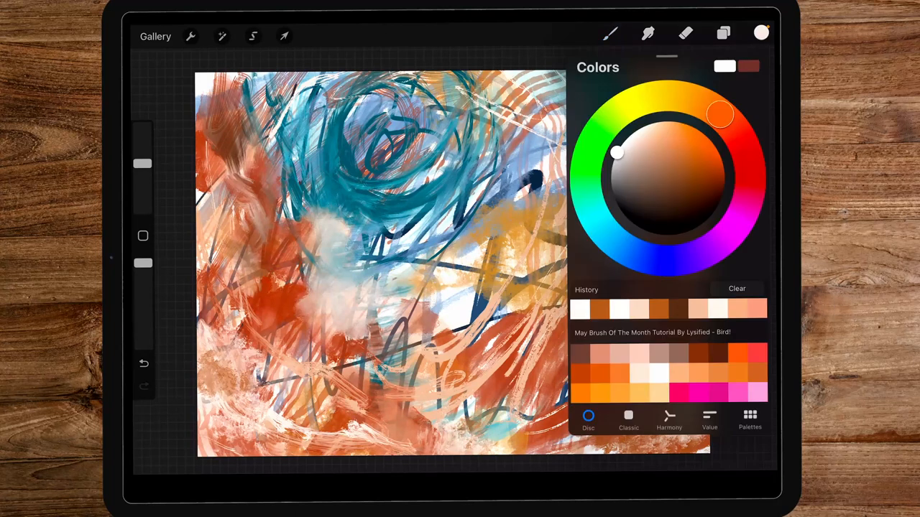
Step: Spatter teal around the swirl, upper right and left side, then add pale blue splatters
{"action": "left_click", "coordinate": [721, 32]}
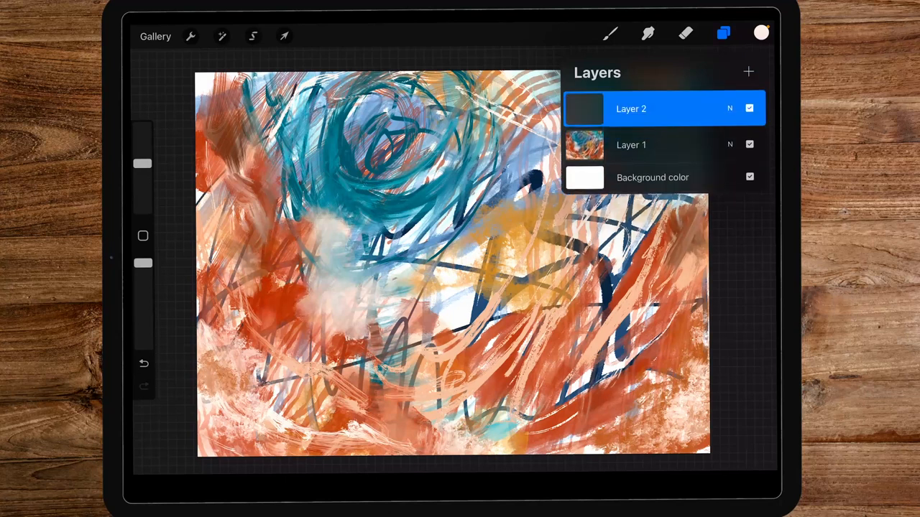
{"action": "left_click", "coordinate": [610, 32]}
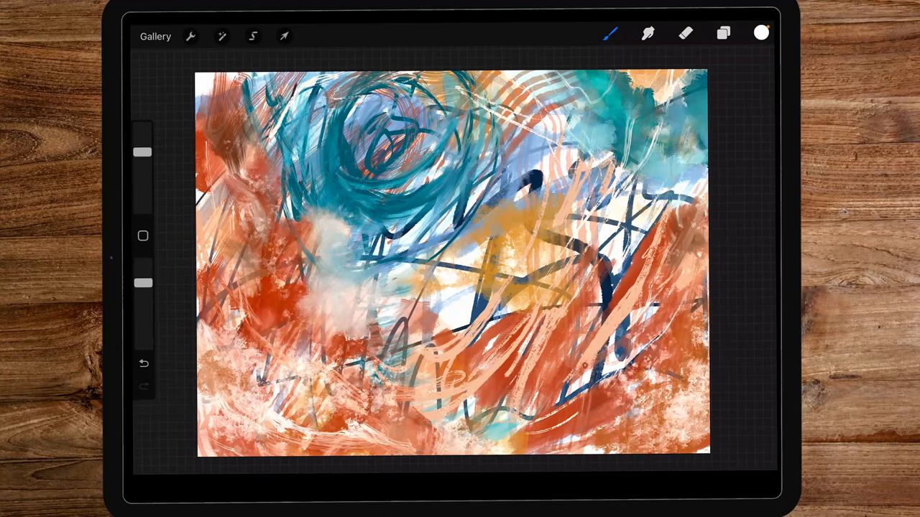
{"action": "left_click", "coordinate": [759, 35]}
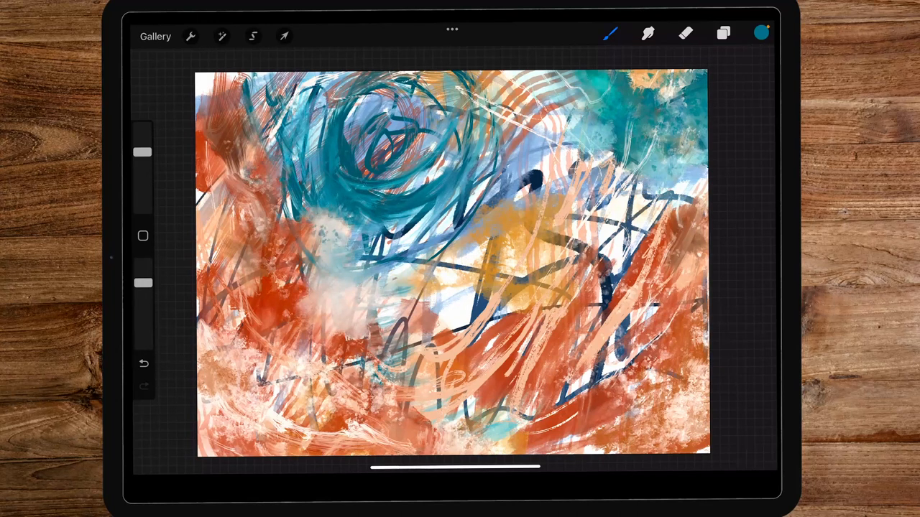
{"action": "left_click", "coordinate": [610, 33]}
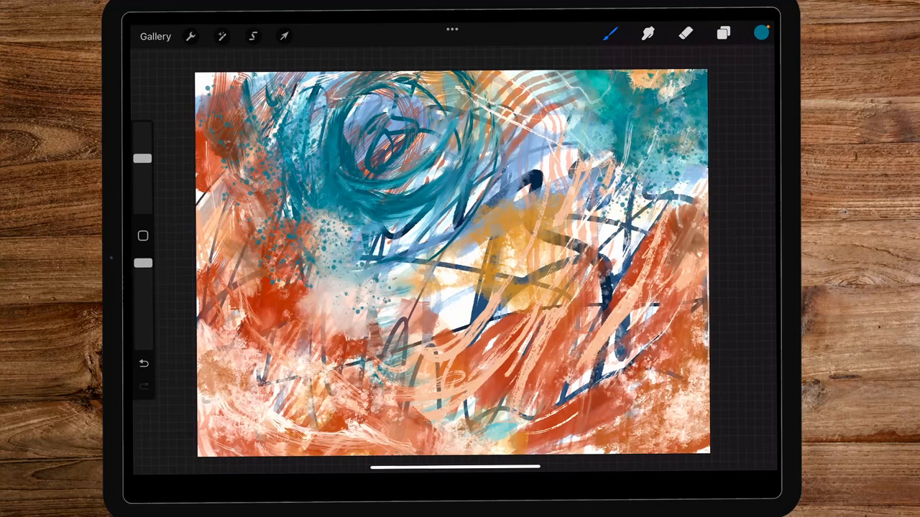
{"action": "left_click", "coordinate": [762, 33]}
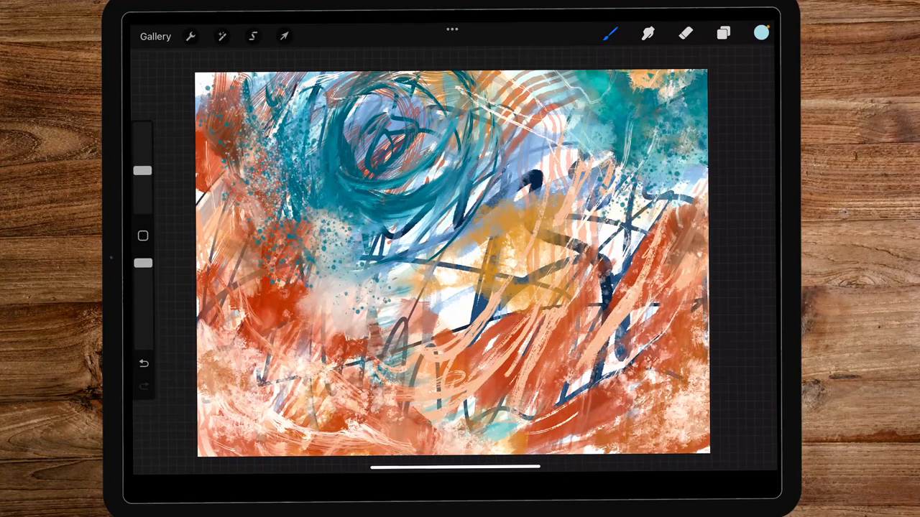
{"action": "left_click", "coordinate": [648, 34]}
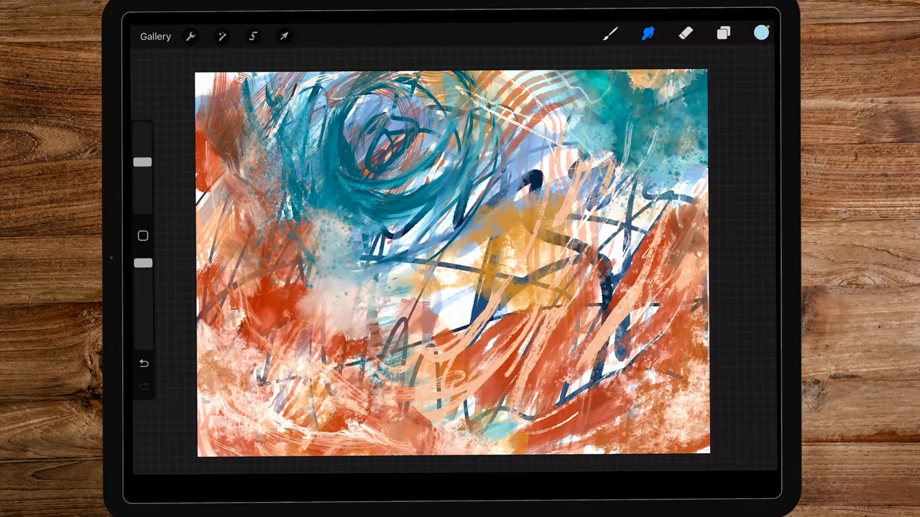
Step: Speckle the lower right with light blue, then a deeper blue, and switch to yellow
{"action": "left_click", "coordinate": [722, 33]}
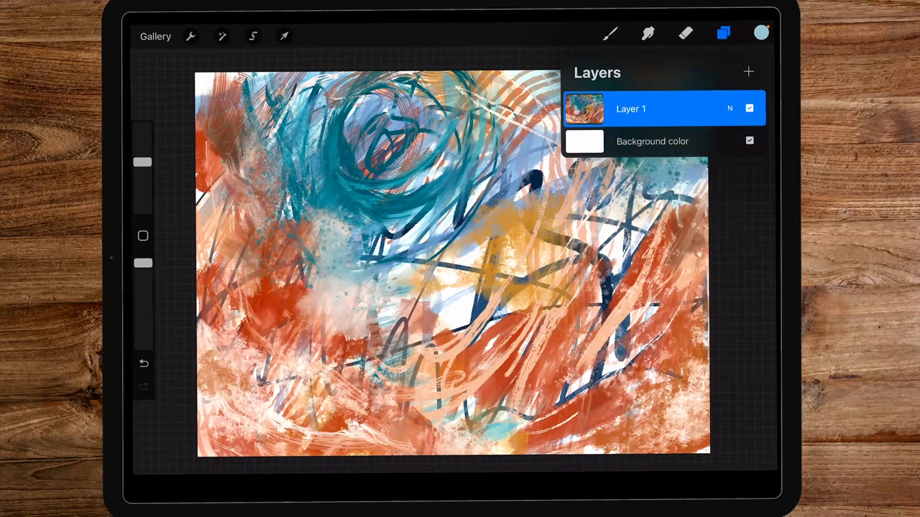
{"action": "left_click", "coordinate": [612, 33]}
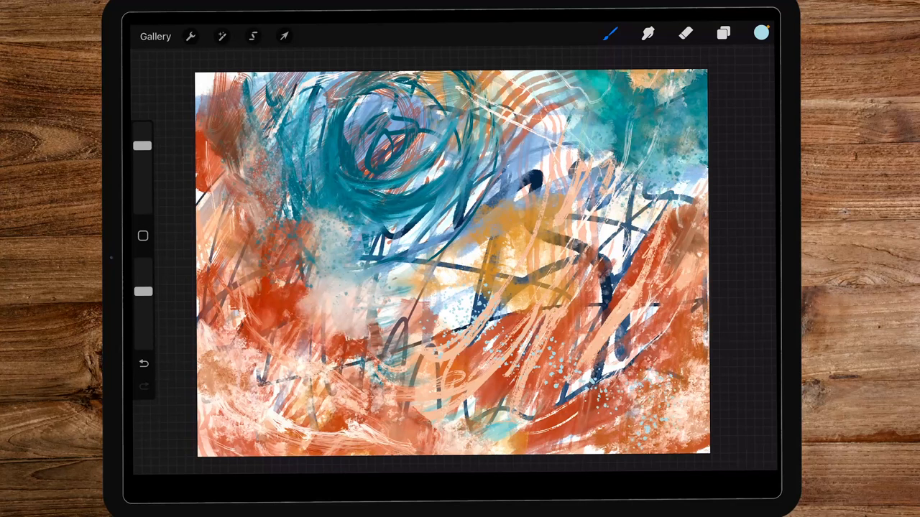
{"action": "left_click", "coordinate": [761, 32]}
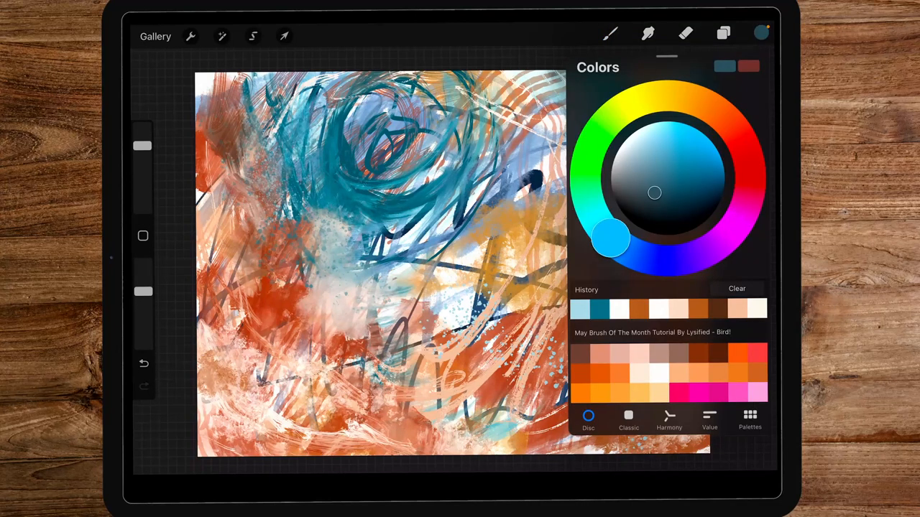
{"action": "left_click_drag", "start_coordinate": [654, 191], "coordinate": [684, 181]}
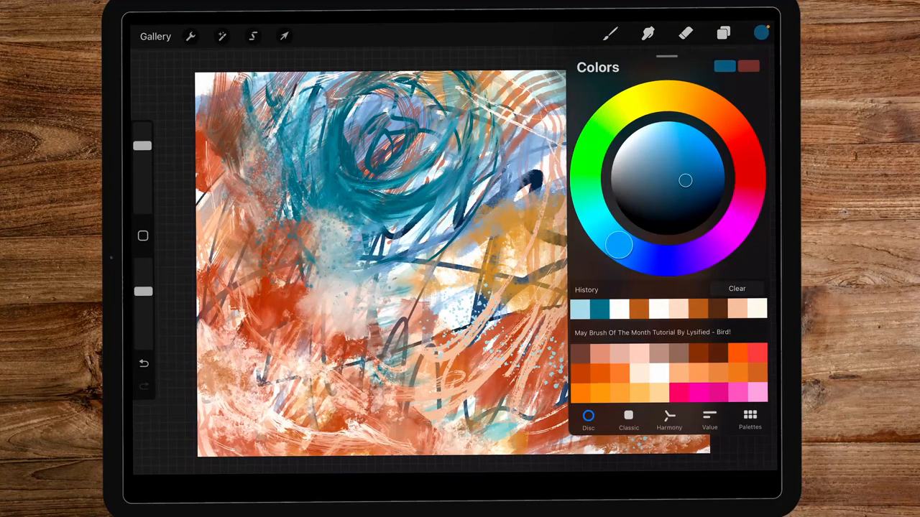
{"action": "left_click", "coordinate": [762, 31]}
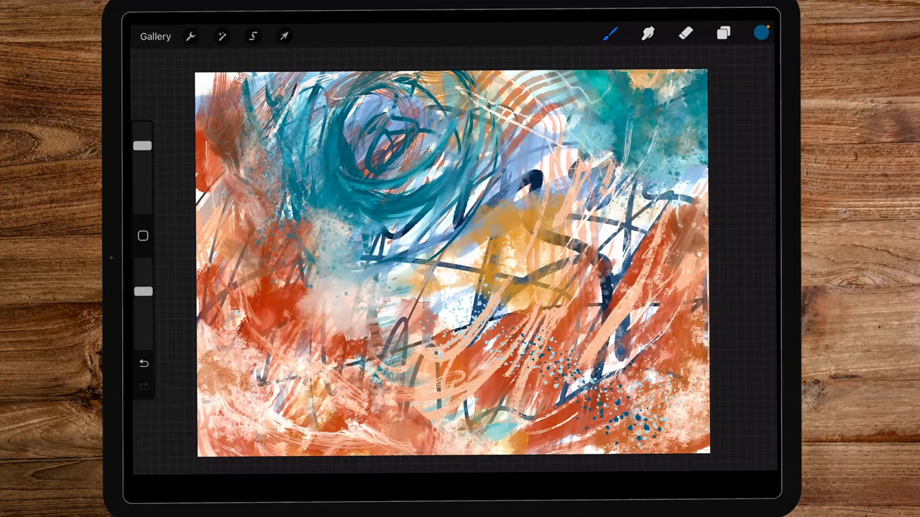
{"action": "left_click", "coordinate": [761, 33]}
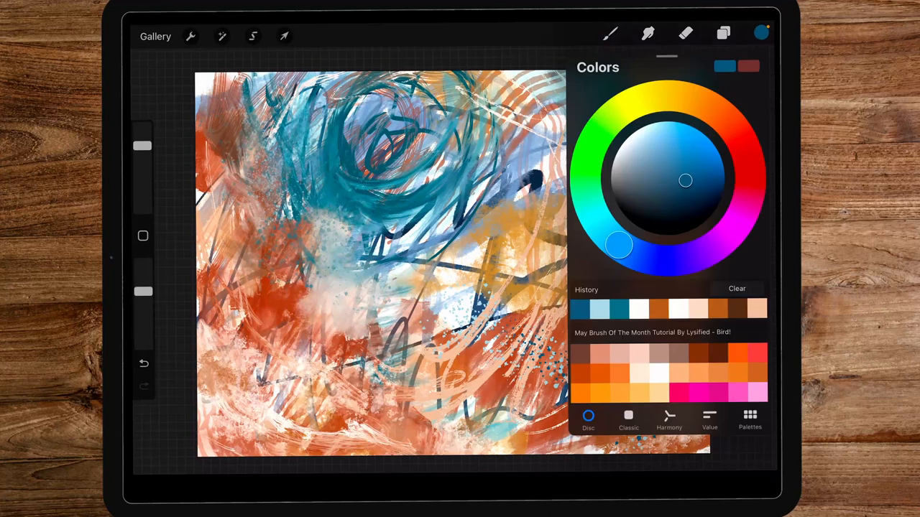
{"action": "left_click", "coordinate": [761, 32]}
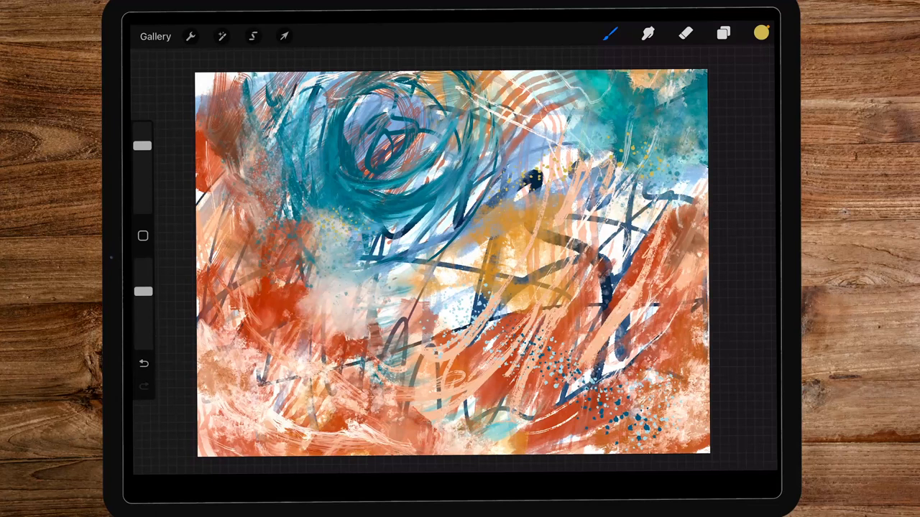
Step: Add Layer 3, pick the Abstract Hexavector brush, and paint a broad mustard-yellow central patch
{"action": "left_click", "coordinate": [722, 33]}
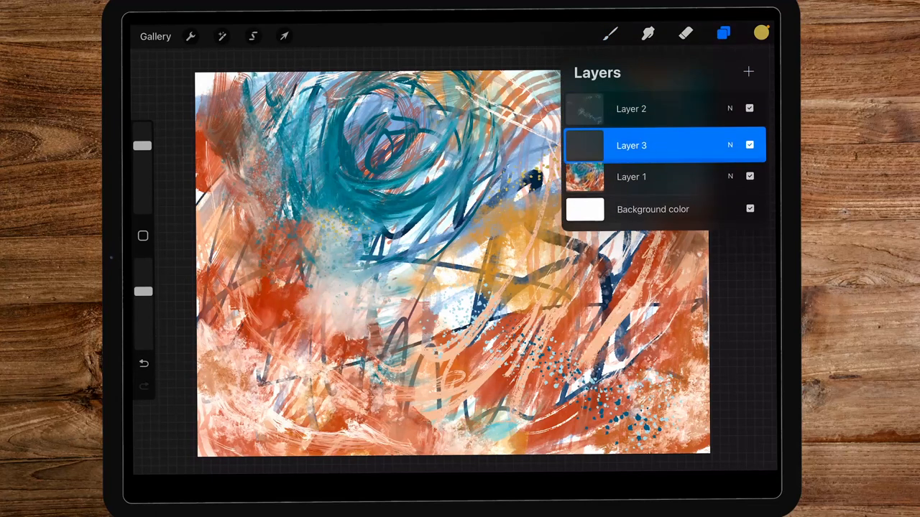
{"action": "left_click", "coordinate": [610, 32]}
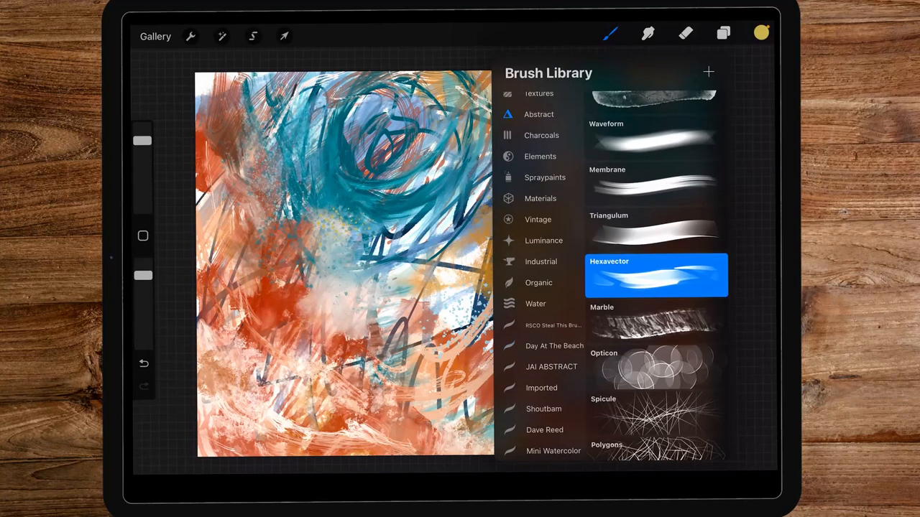
{"action": "left_click", "coordinate": [535, 126]}
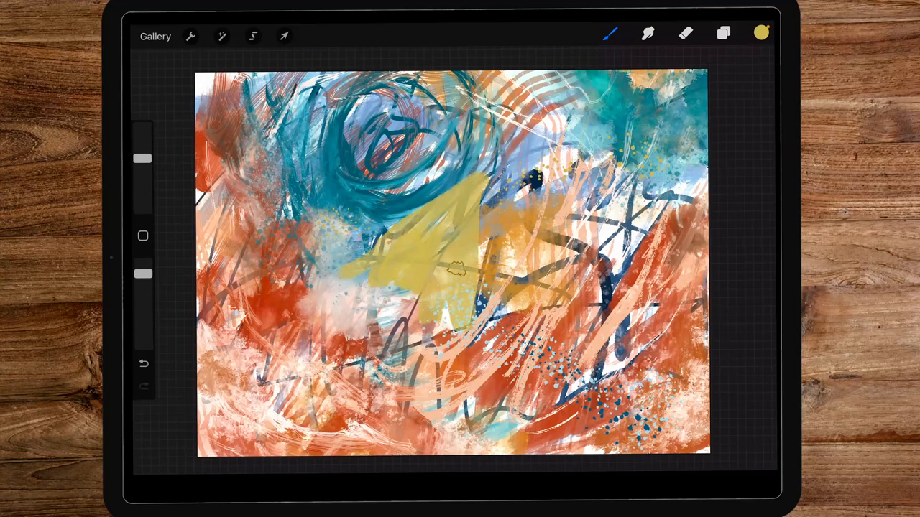
Step: Erase parts of the yellow patch and paint pale cream highlights over it
{"action": "left_click", "coordinate": [761, 31]}
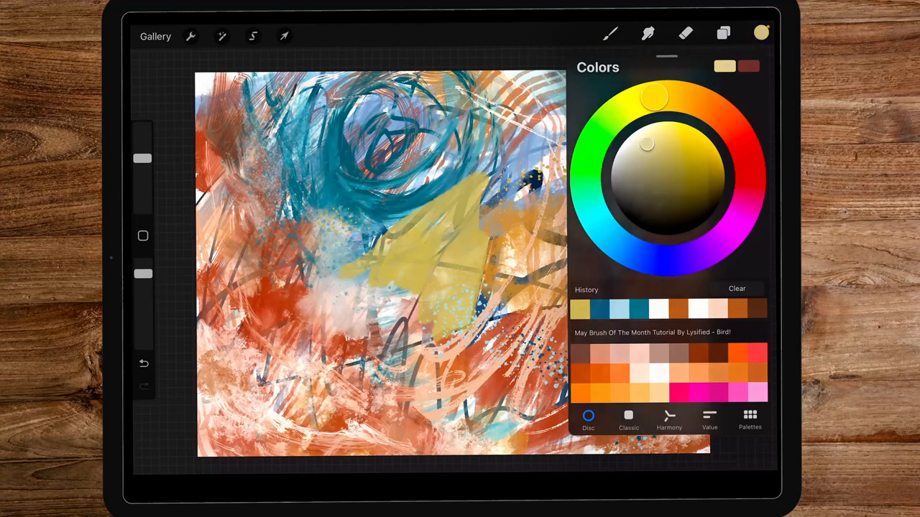
{"action": "left_click", "coordinate": [761, 28]}
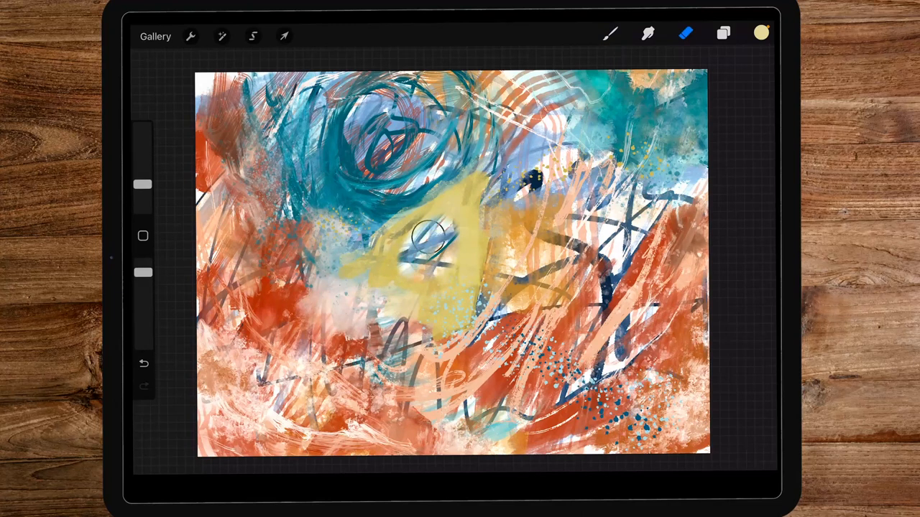
{"action": "left_click", "coordinate": [647, 32]}
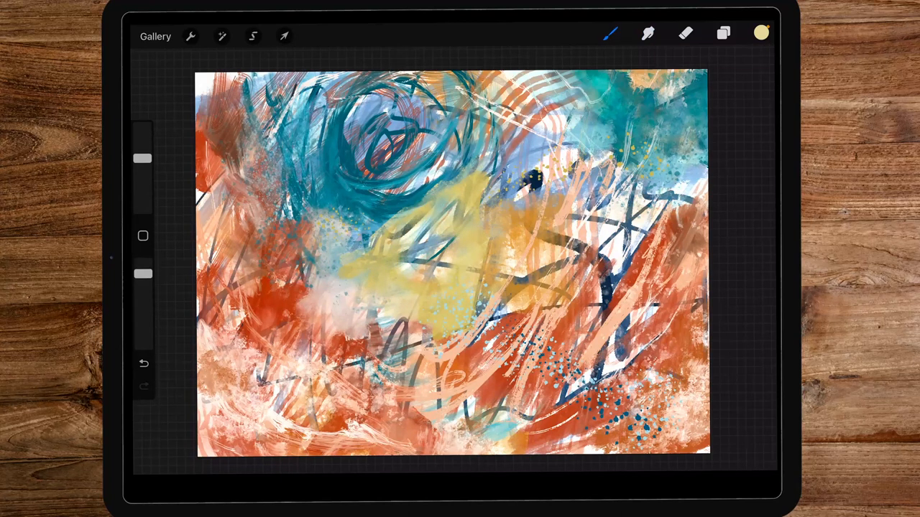
{"action": "left_click", "coordinate": [760, 32]}
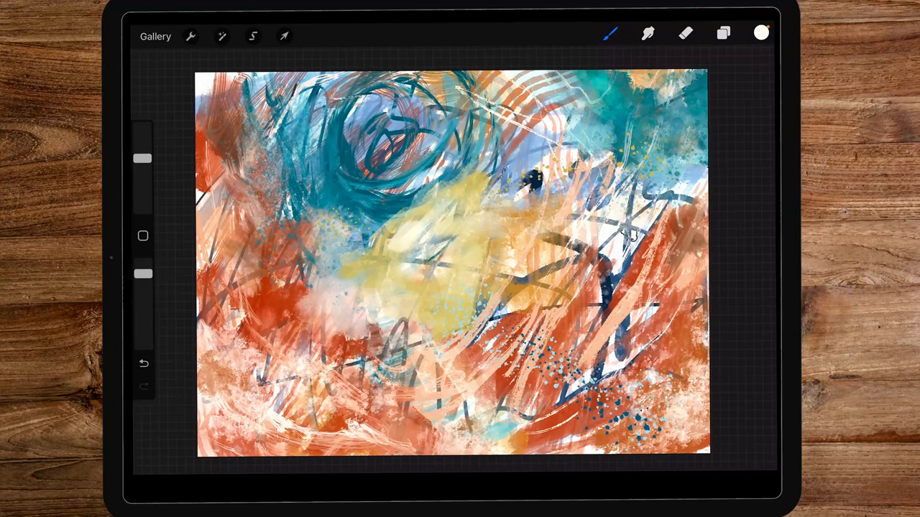
Step: Extend the yellow band toward the right edge, adding white touches
{"action": "left_click", "coordinate": [758, 33]}
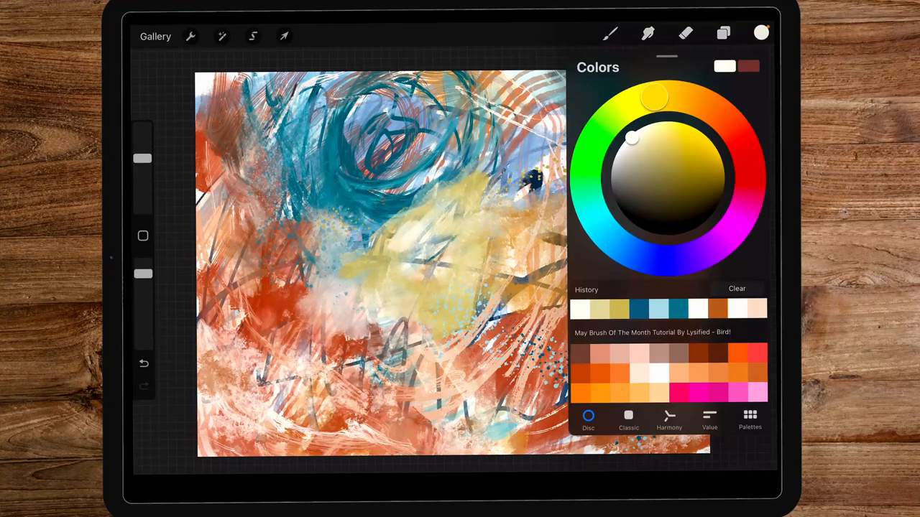
{"action": "left_click", "coordinate": [761, 31]}
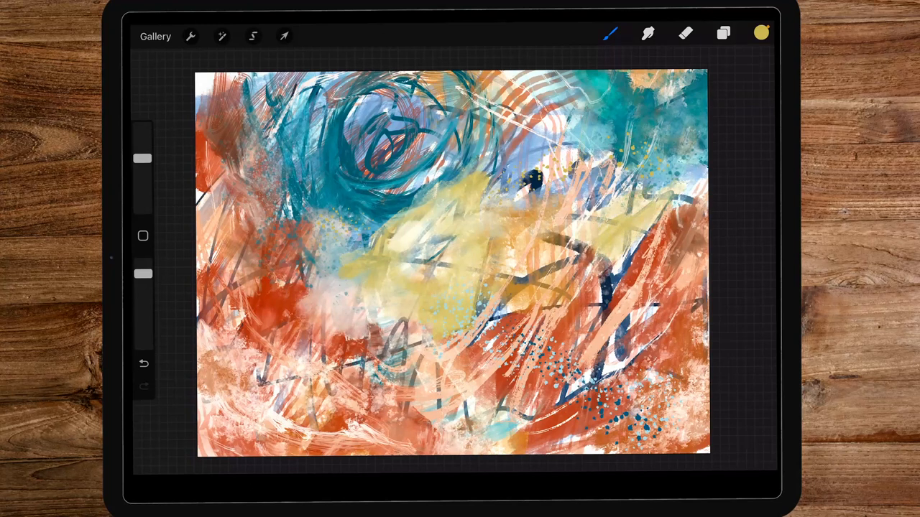
{"action": "left_click", "coordinate": [609, 229]}
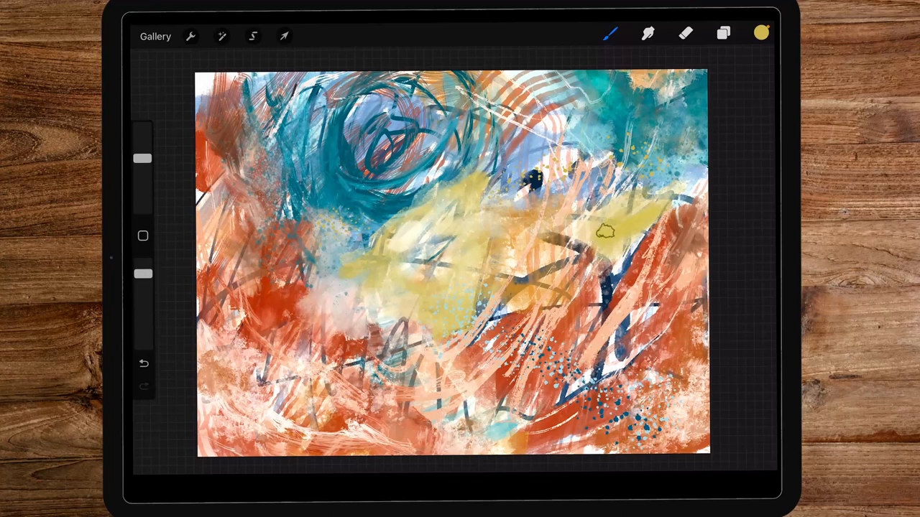
{"action": "left_click", "coordinate": [761, 32]}
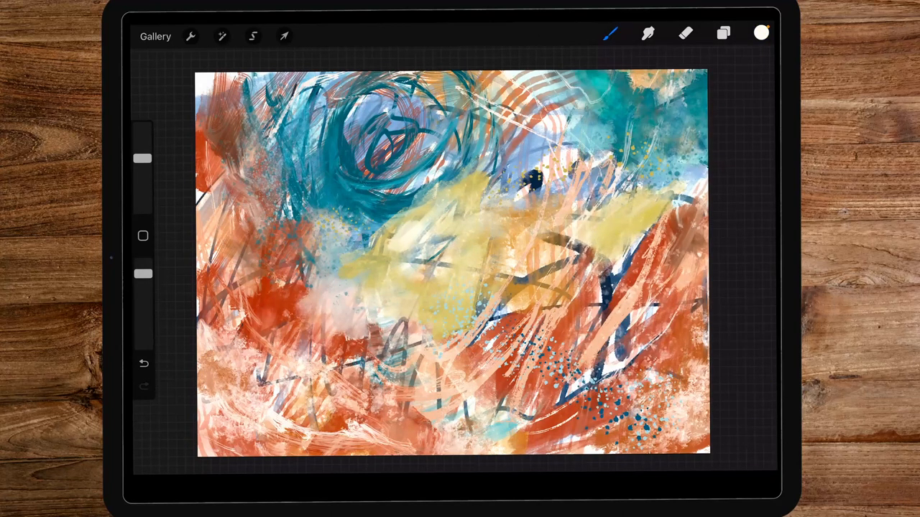
{"action": "left_click", "coordinate": [607, 237]}
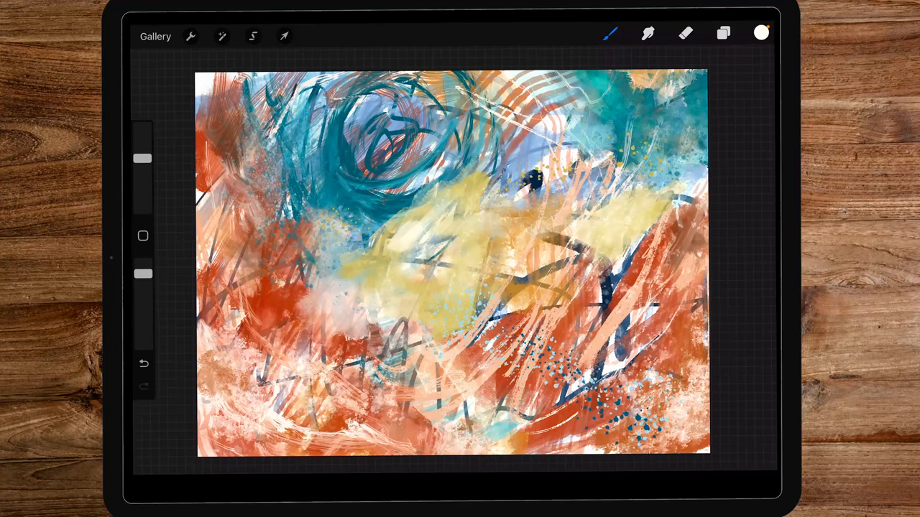
Step: Smudge the yellow band's right end into a pale wash, then pick pale blue for the brush
{"action": "left_click", "coordinate": [685, 31]}
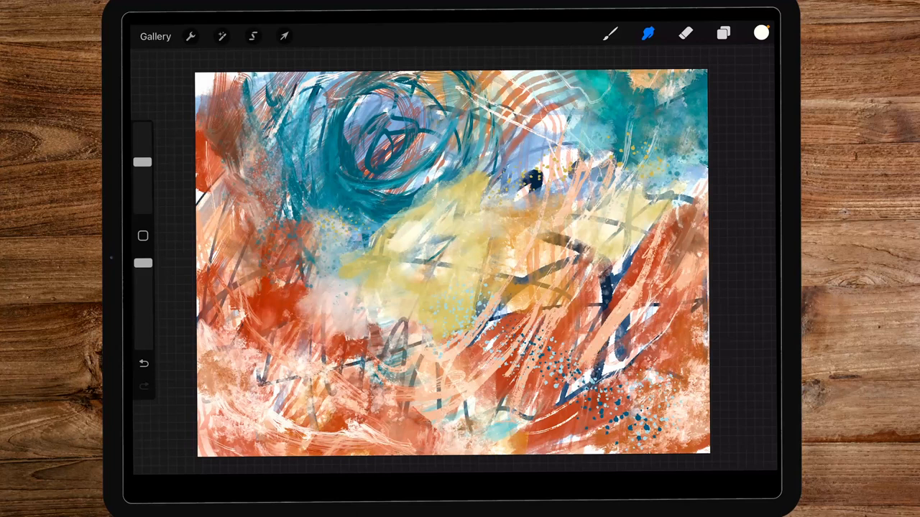
{"action": "left_click", "coordinate": [723, 31]}
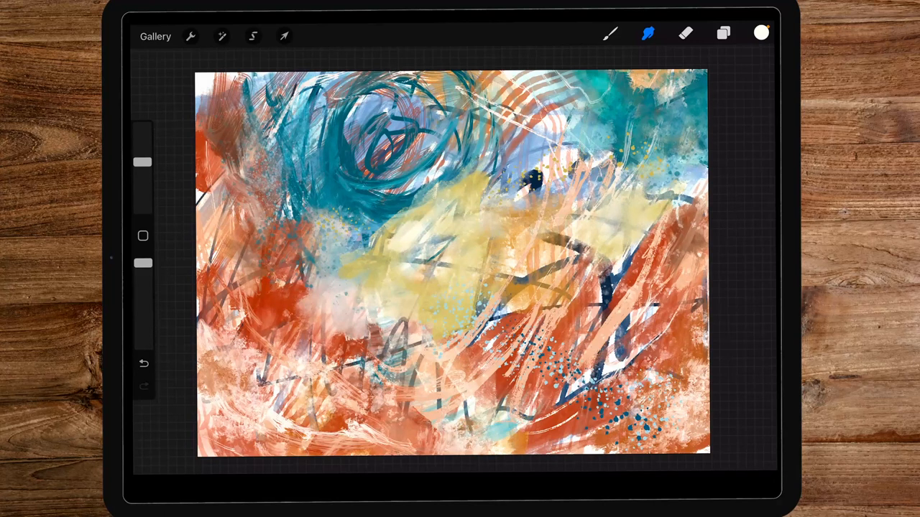
{"action": "left_click", "coordinate": [760, 33]}
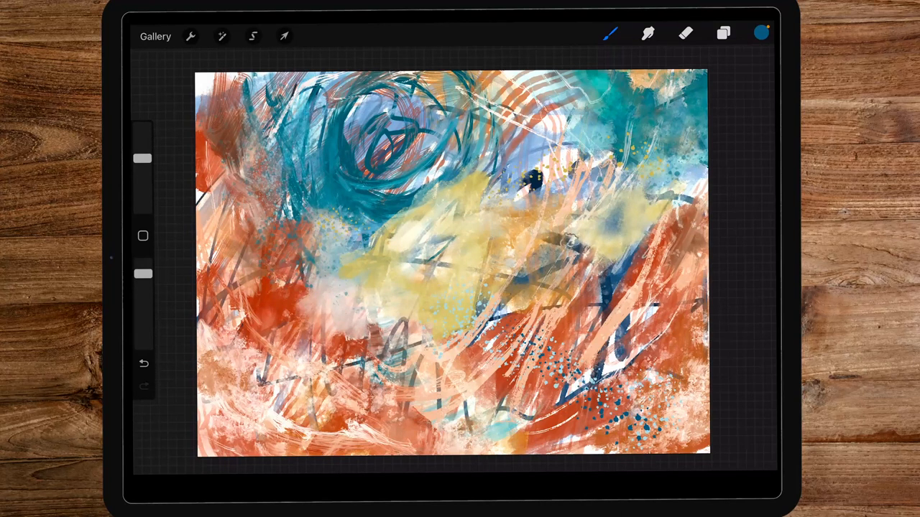
{"action": "left_click", "coordinate": [763, 33]}
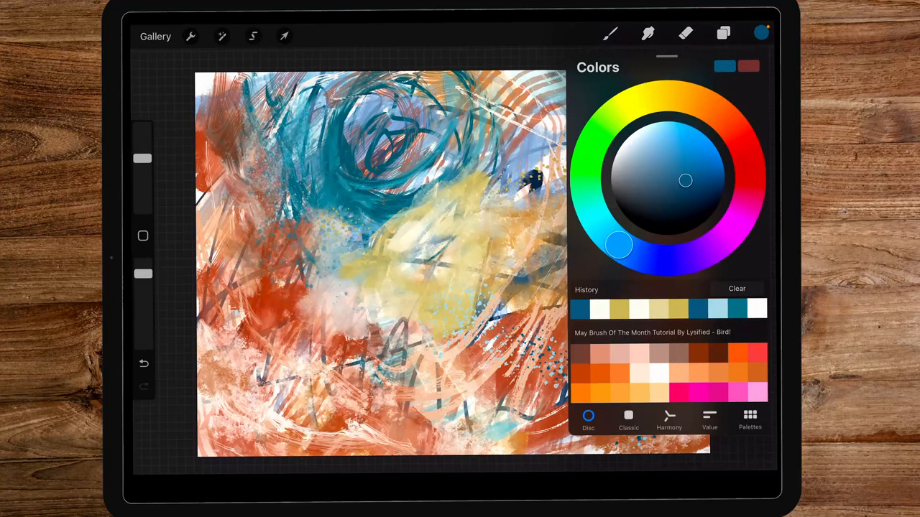
{"action": "left_click", "coordinate": [761, 31]}
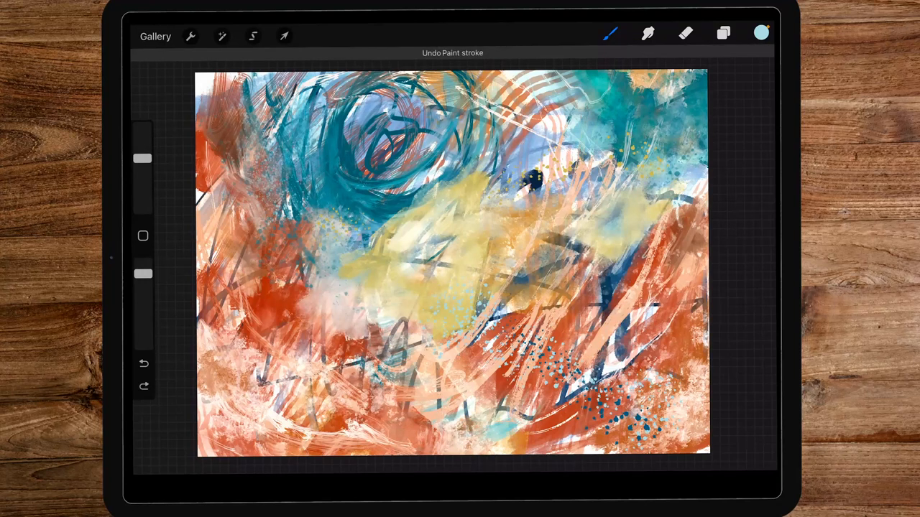
Step: Paint lower-right textured strokes, trying red-orange, orange, then red-orange again
{"action": "left_click", "coordinate": [762, 33]}
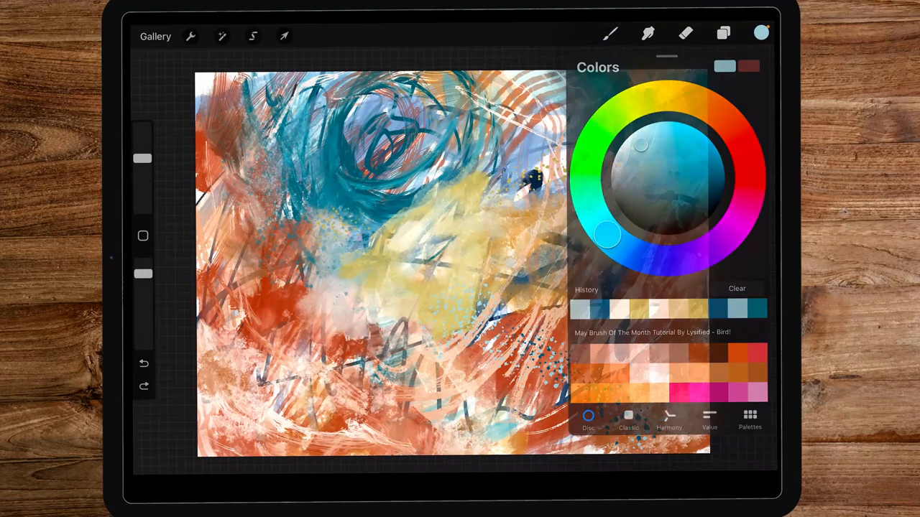
{"action": "left_click", "coordinate": [762, 32]}
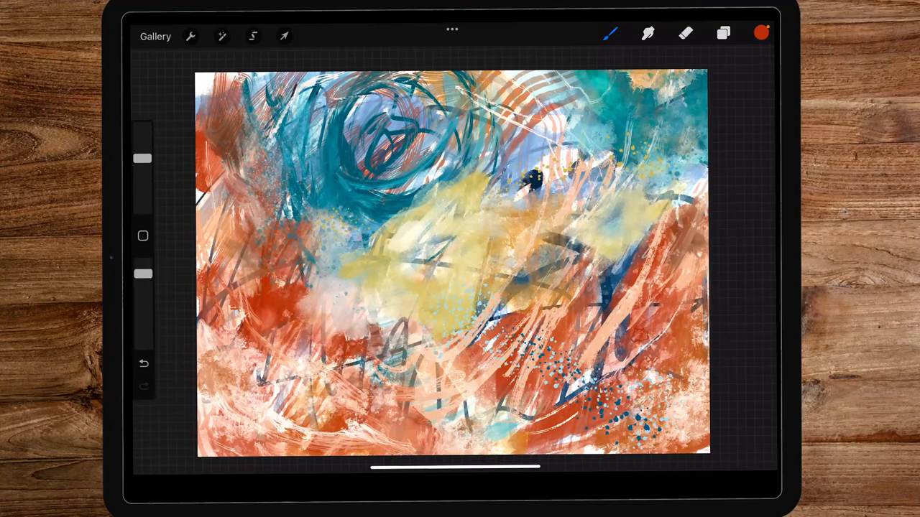
{"action": "left_click", "coordinate": [760, 31]}
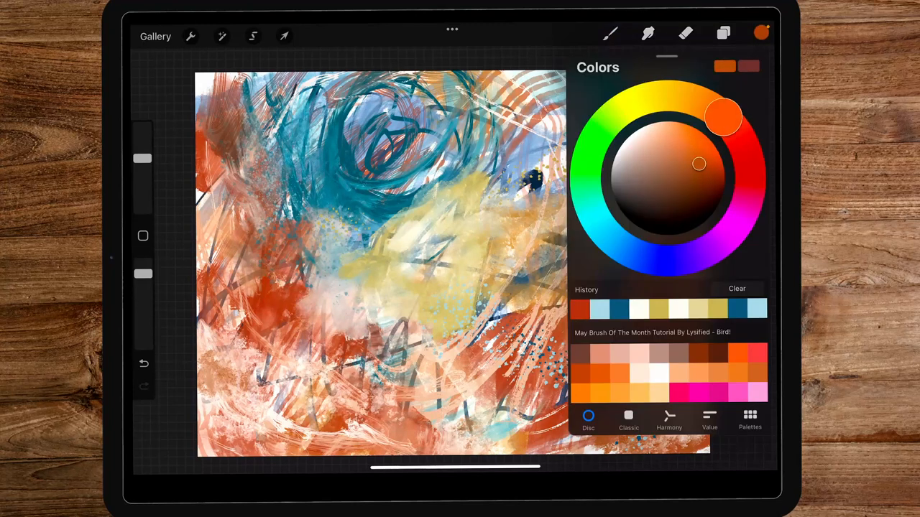
{"action": "left_click", "coordinate": [761, 31]}
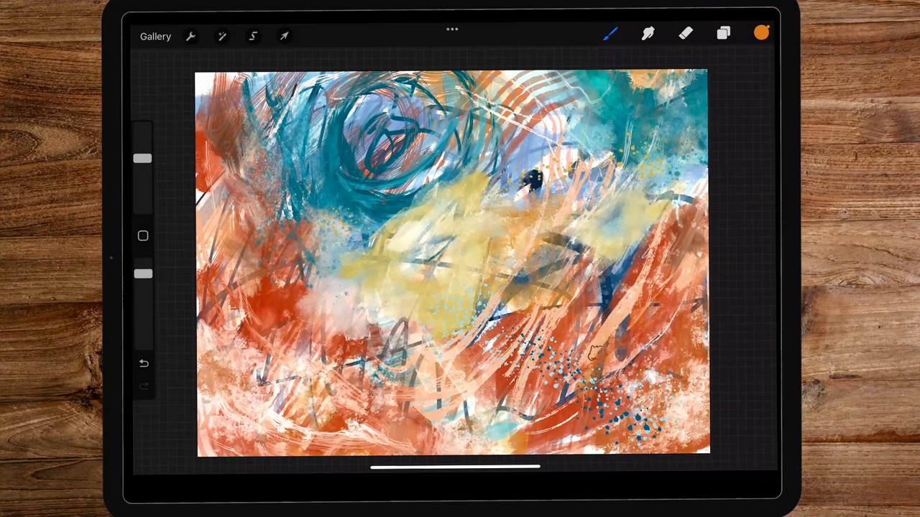
{"action": "left_click", "coordinate": [759, 30]}
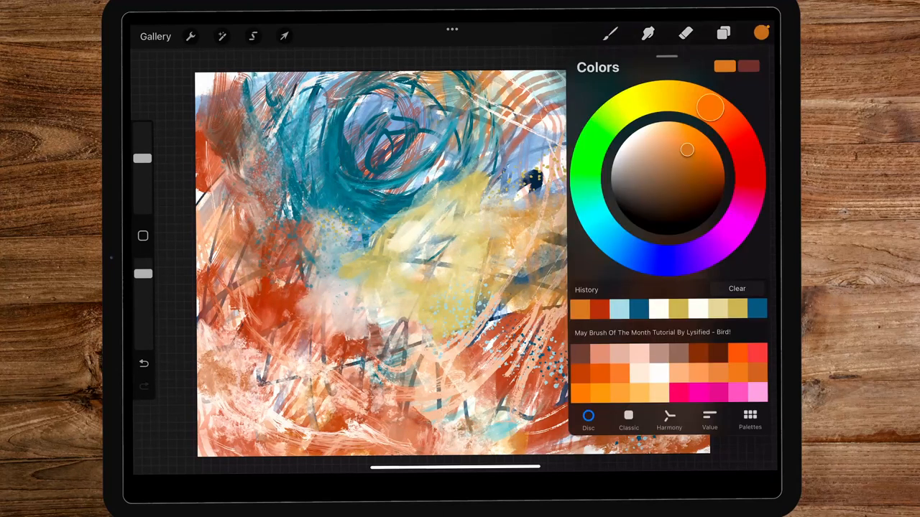
{"action": "left_click", "coordinate": [760, 32]}
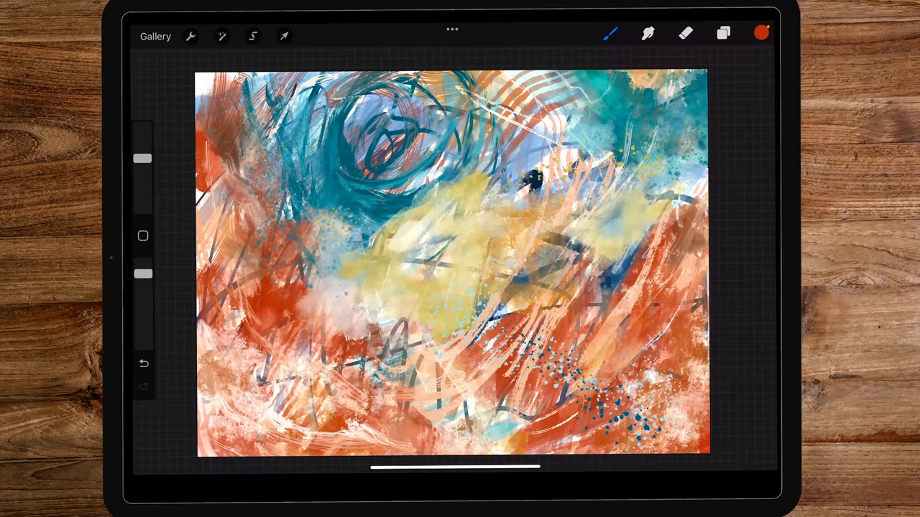
Step: Choose the Artistic Old Beach brush and paint orange and peach strokes, then pick pale yellow
{"action": "left_click", "coordinate": [722, 32]}
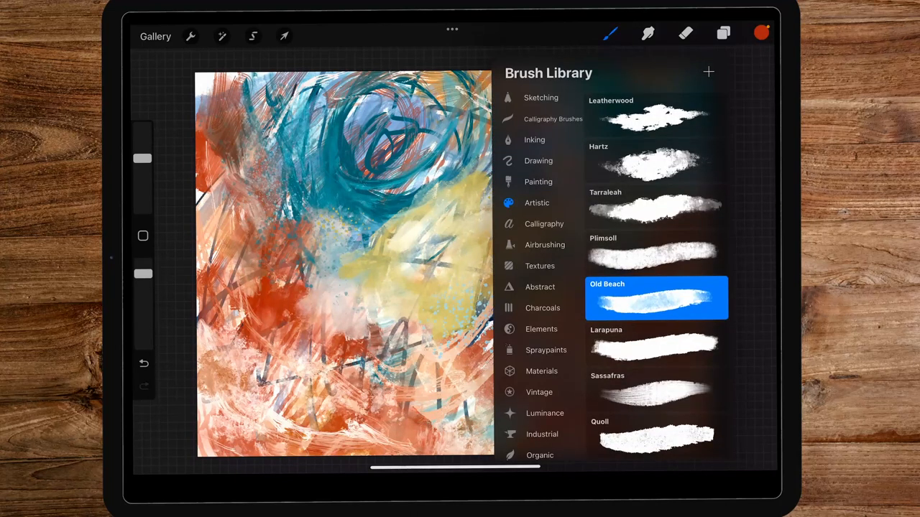
{"action": "left_click", "coordinate": [544, 244]}
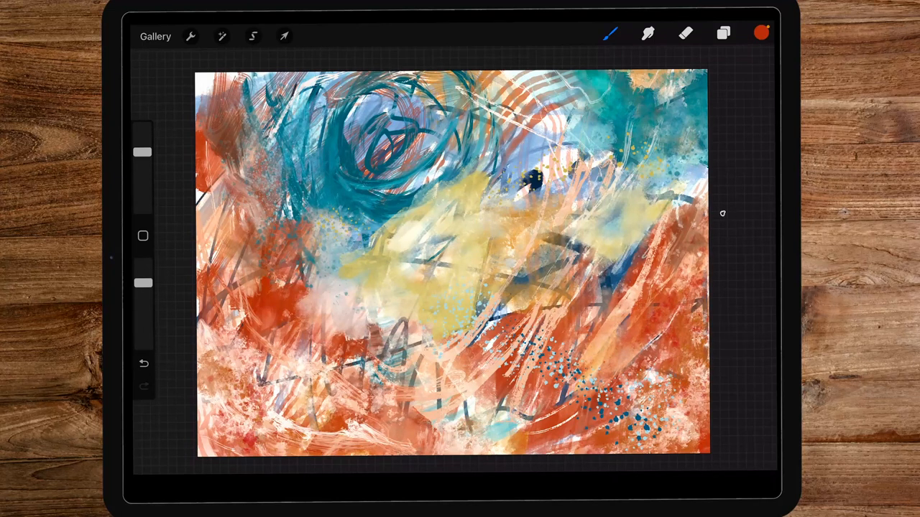
{"action": "left_click", "coordinate": [762, 33]}
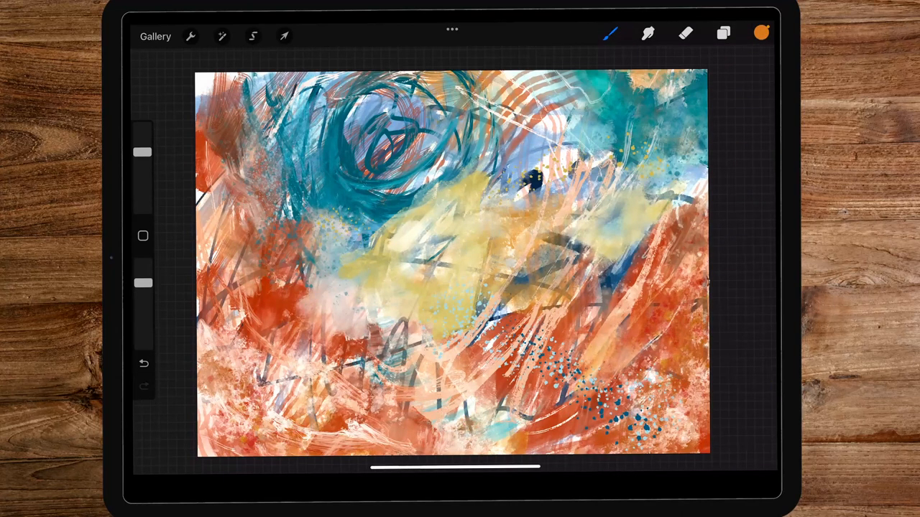
{"action": "left_click", "coordinate": [758, 31]}
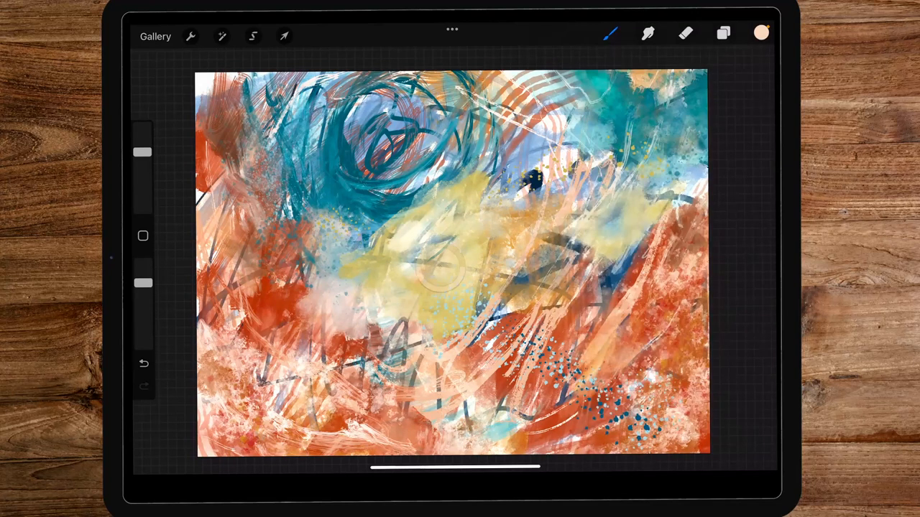
{"action": "left_click", "coordinate": [758, 31]}
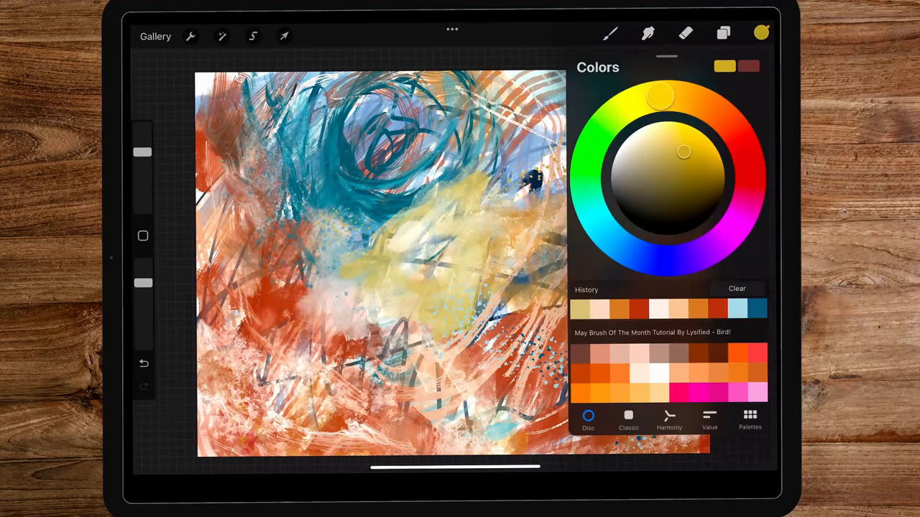
{"action": "left_click", "coordinate": [761, 29]}
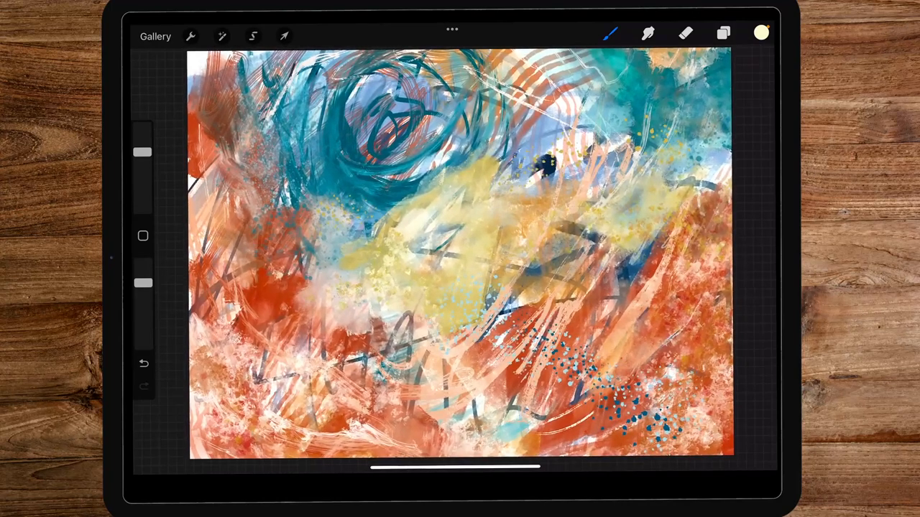
{"action": "left_click", "coordinate": [155, 36]}
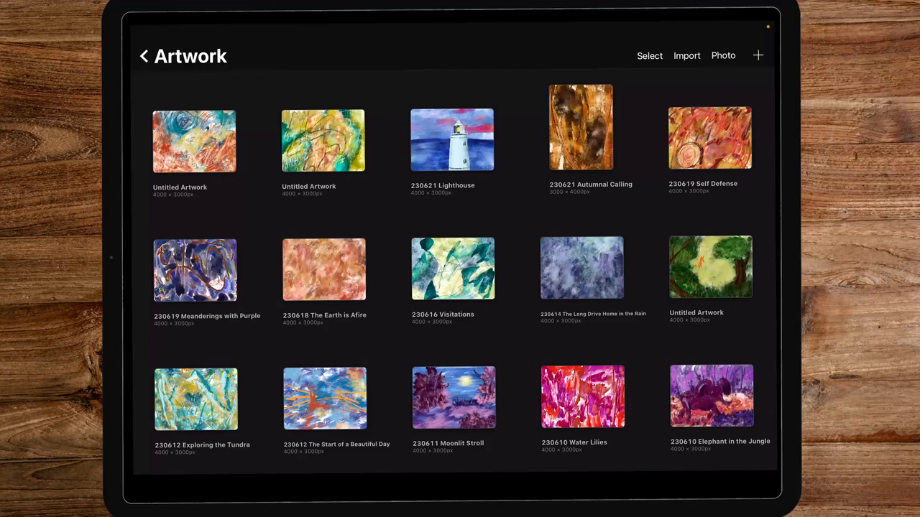
{"action": "left_click", "coordinate": [193, 141]}
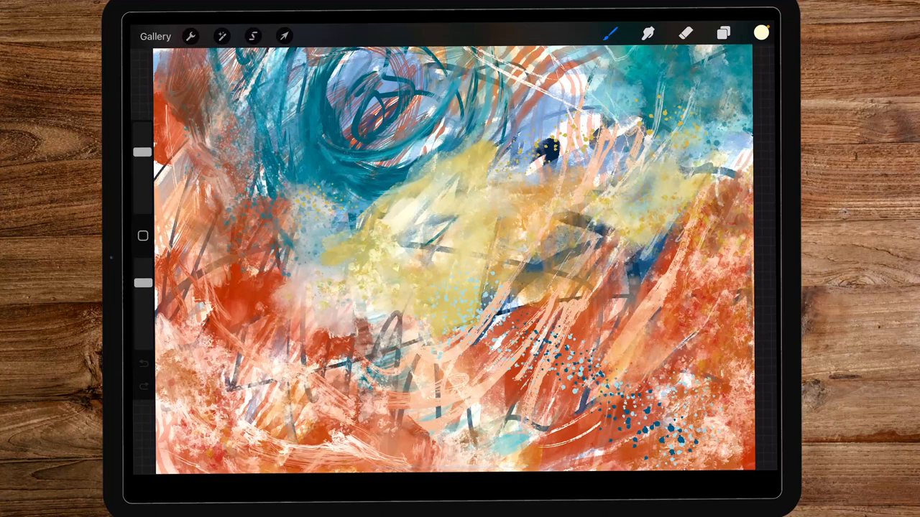
{"action": "left_click", "coordinate": [721, 31]}
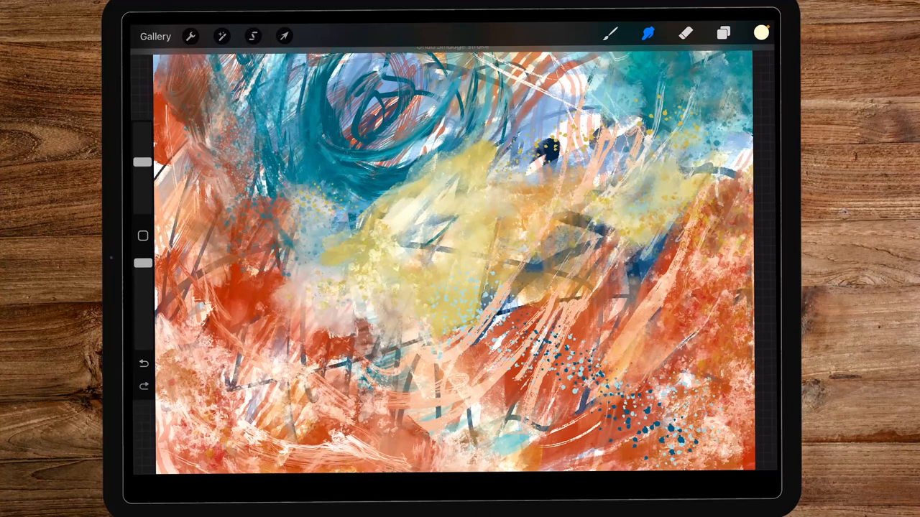
{"action": "left_click", "coordinate": [609, 32]}
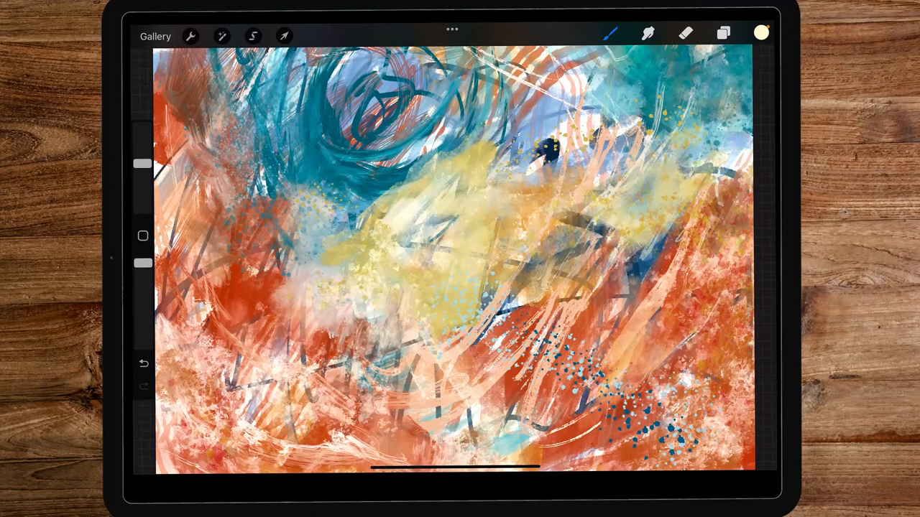
Step: Paint pale cream lines over the yellow middle with the Inking Thylacine brush, then choose teal
{"action": "left_click", "coordinate": [612, 32]}
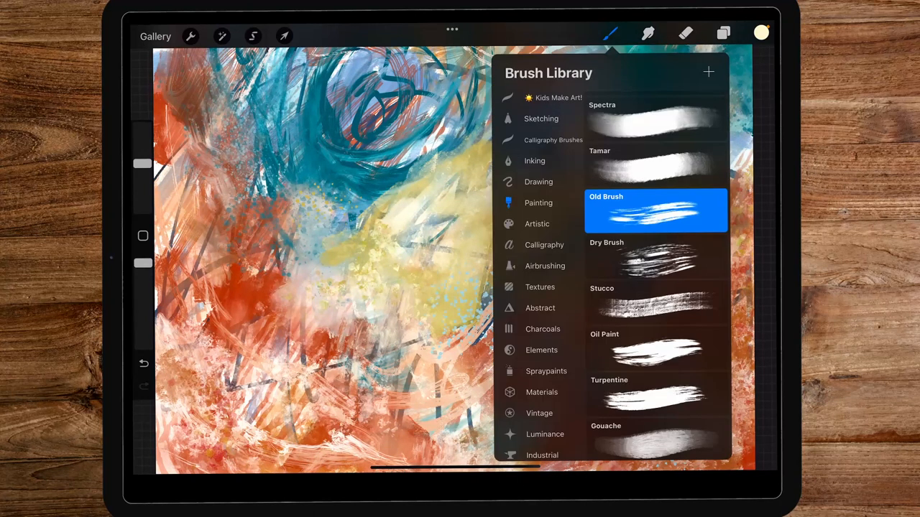
{"action": "left_click", "coordinate": [534, 161]}
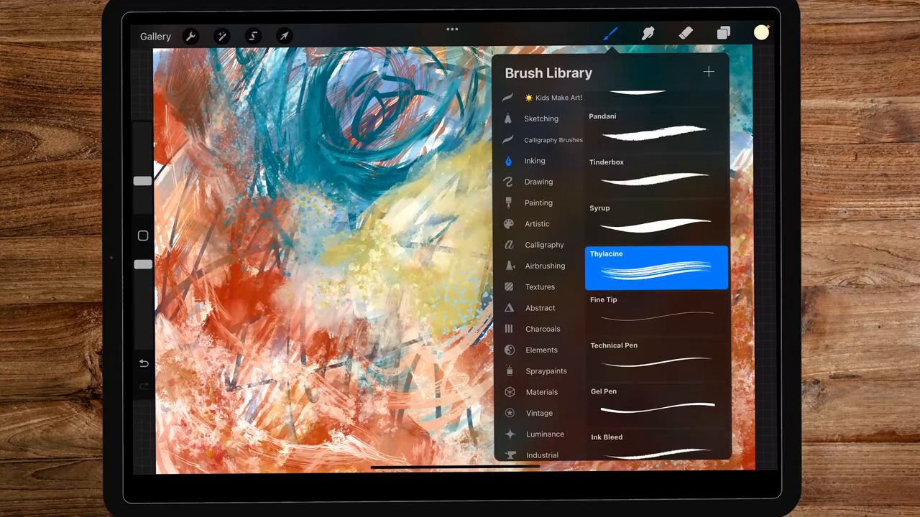
{"action": "left_click", "coordinate": [615, 33]}
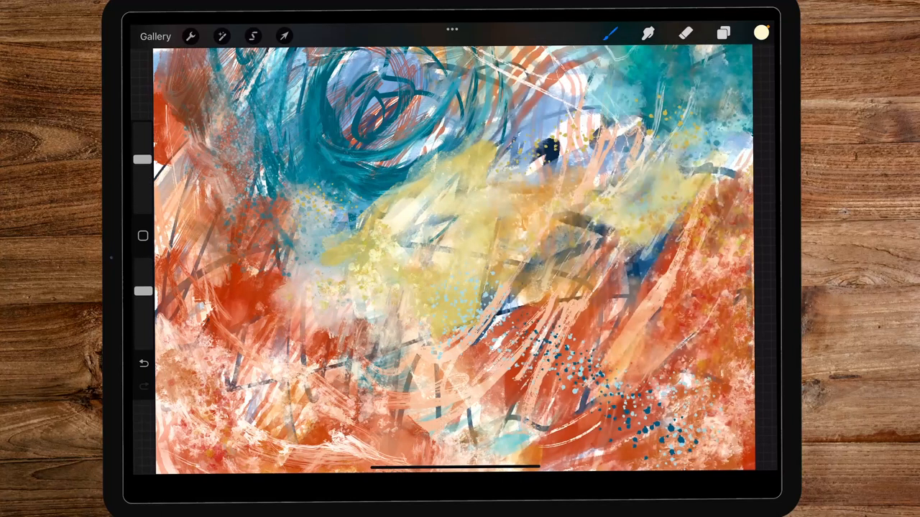
{"action": "left_click_drag", "start_coordinate": [334, 305], "coordinate": [403, 330]}
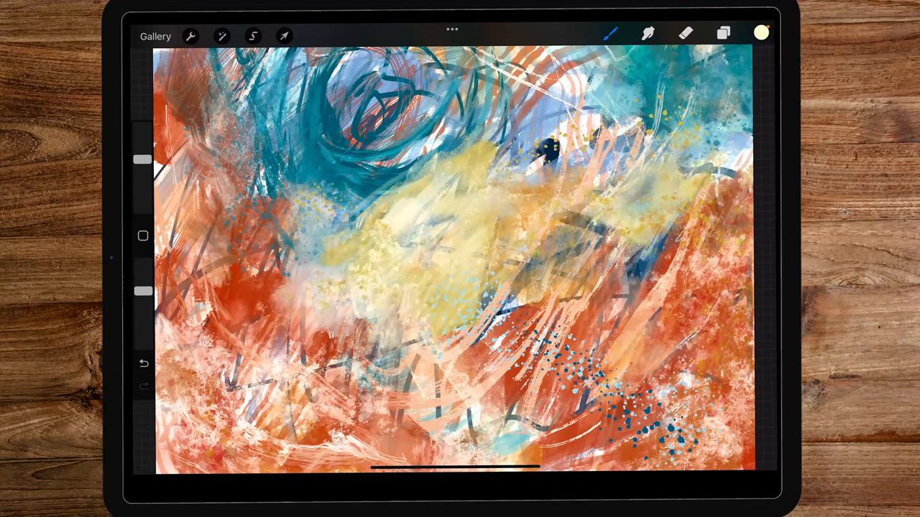
{"action": "left_click", "coordinate": [761, 32]}
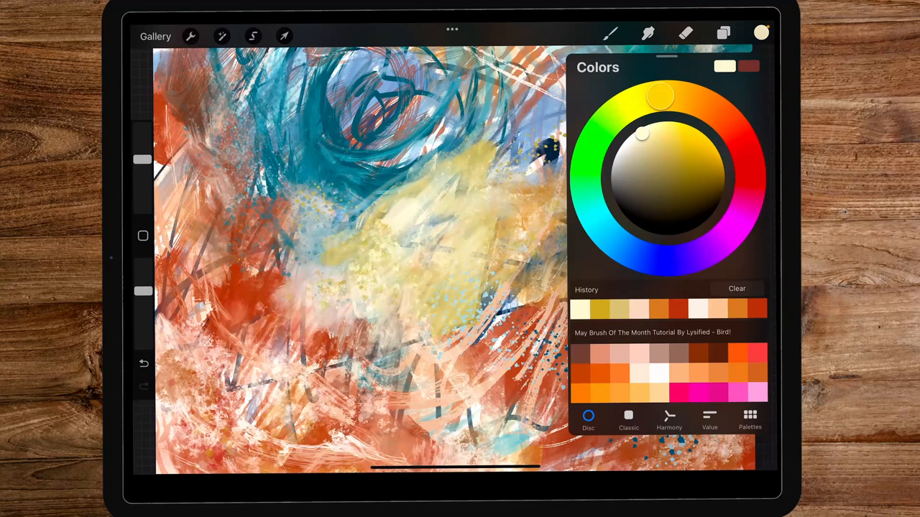
{"action": "left_click", "coordinate": [763, 30]}
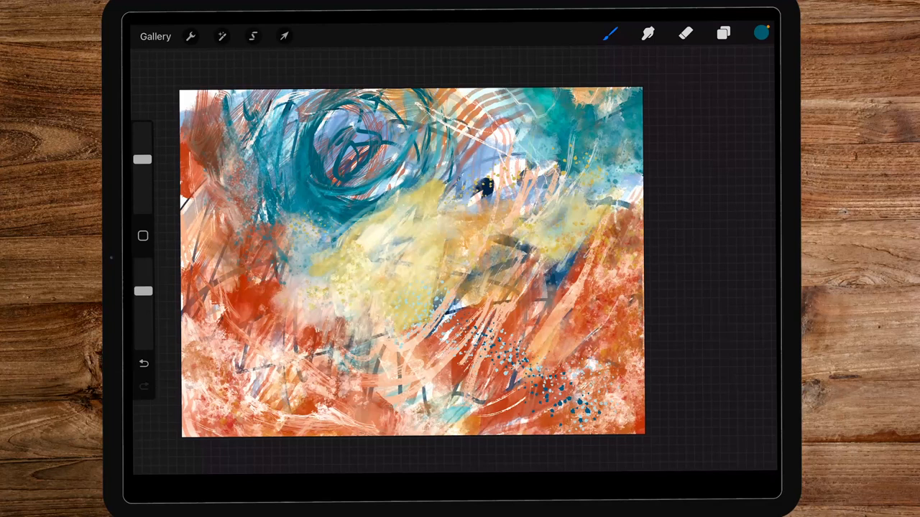
{"action": "left_click", "coordinate": [143, 363]}
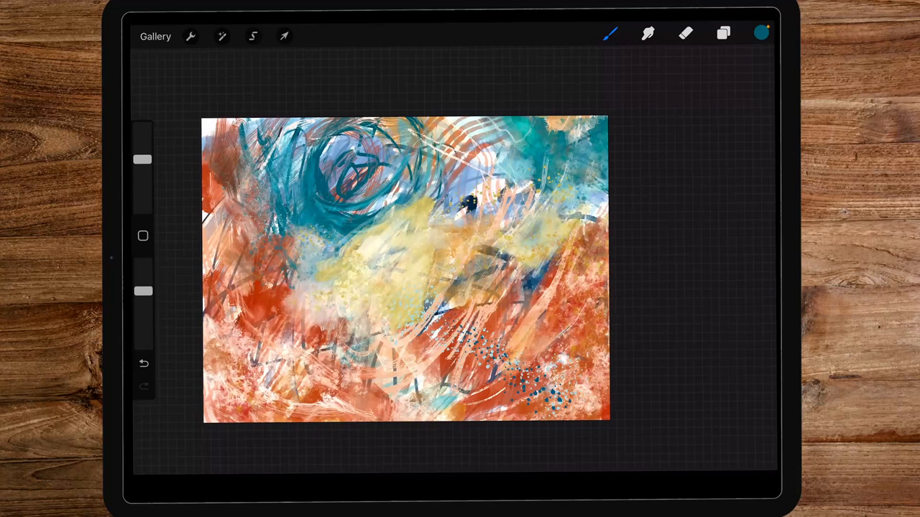
{"action": "left_click", "coordinate": [222, 35]}
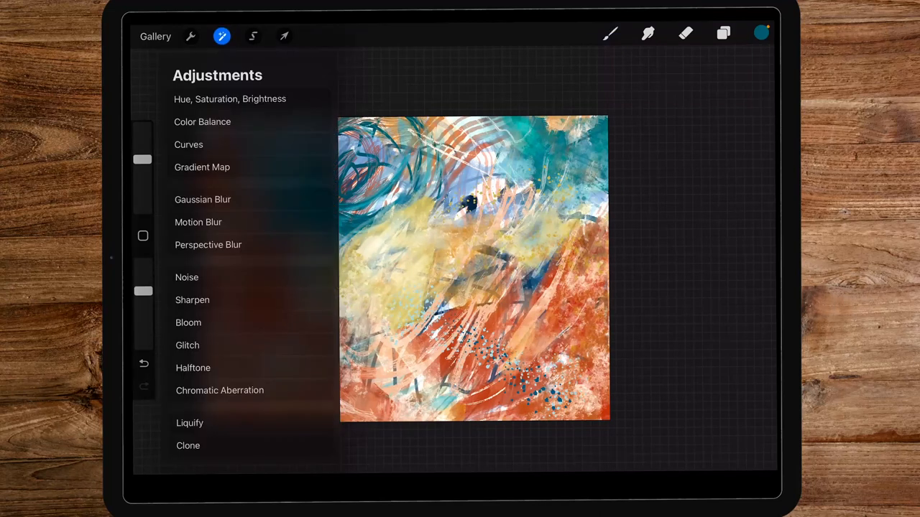
{"action": "left_click", "coordinate": [720, 32]}
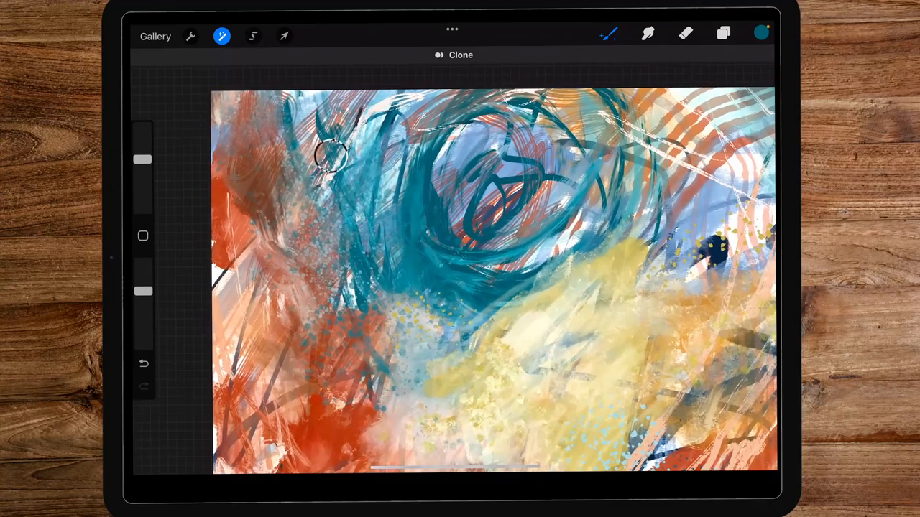
{"action": "left_click", "coordinate": [224, 36]}
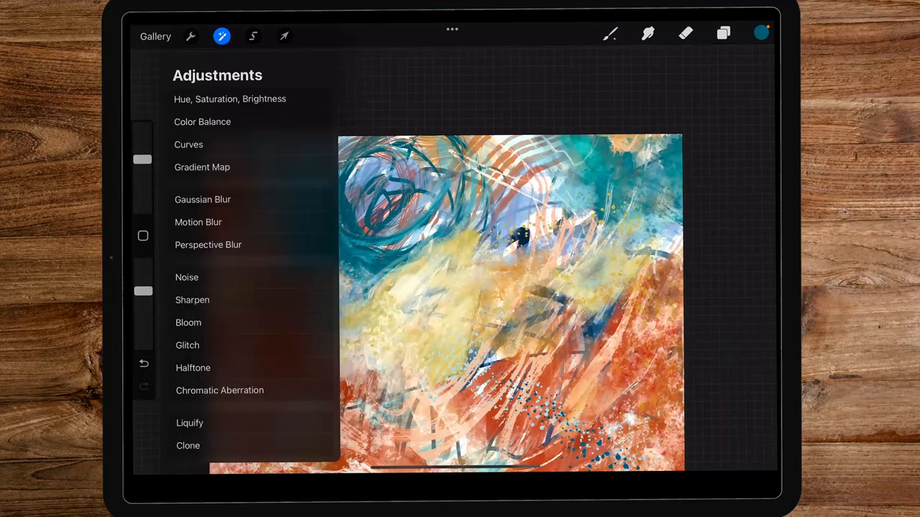
{"action": "left_click", "coordinate": [221, 36]}
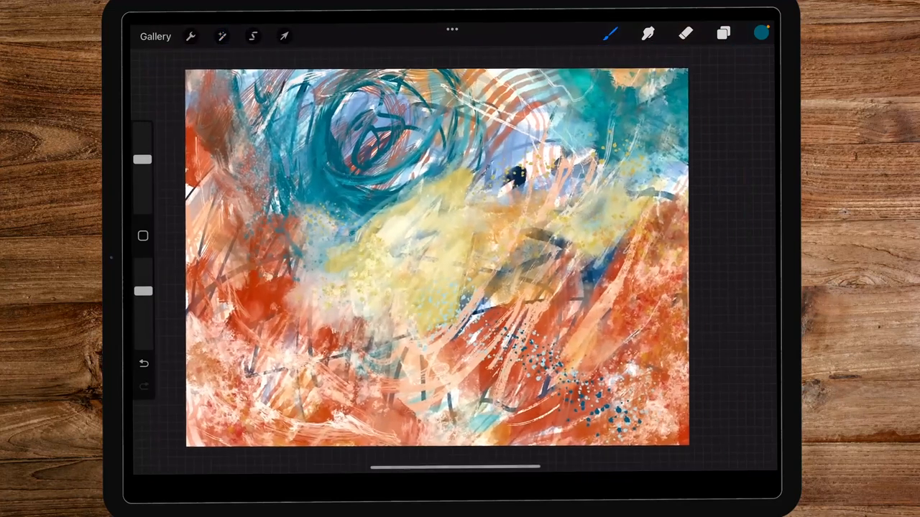